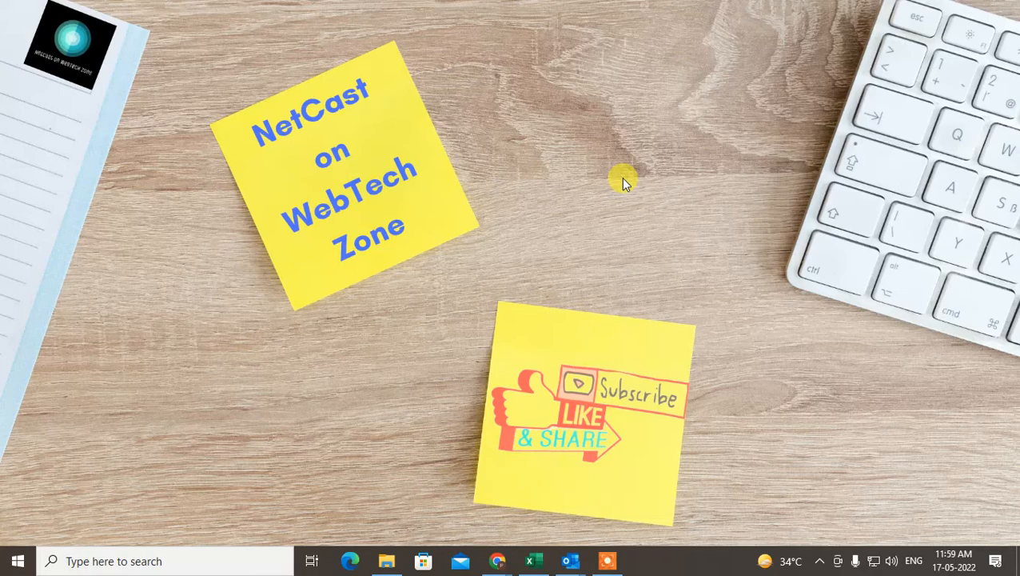
mouse_move(492, 96)
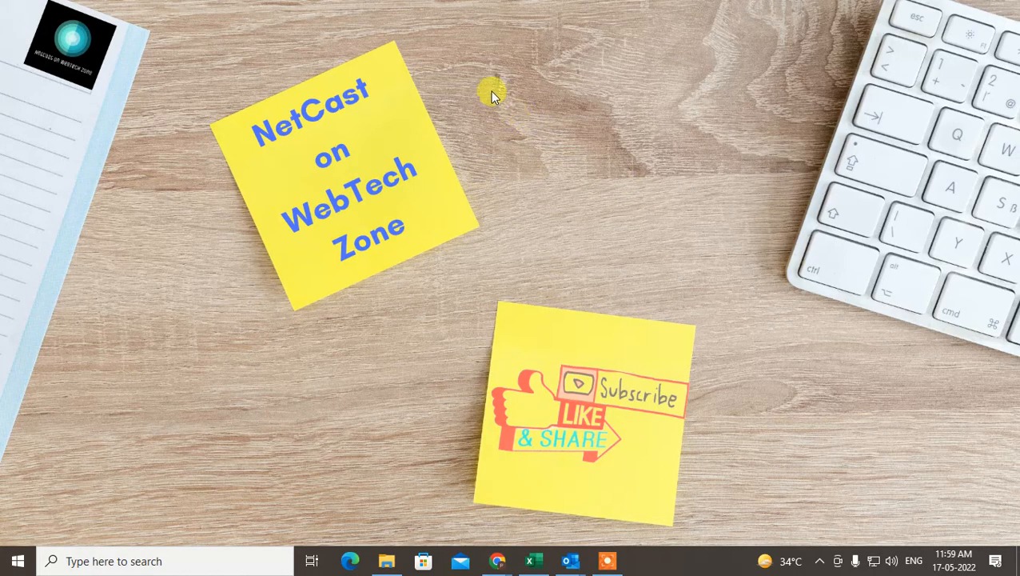
Show the thumbnails of the two open Outlook windows from the taskbar
right_click(493, 90)
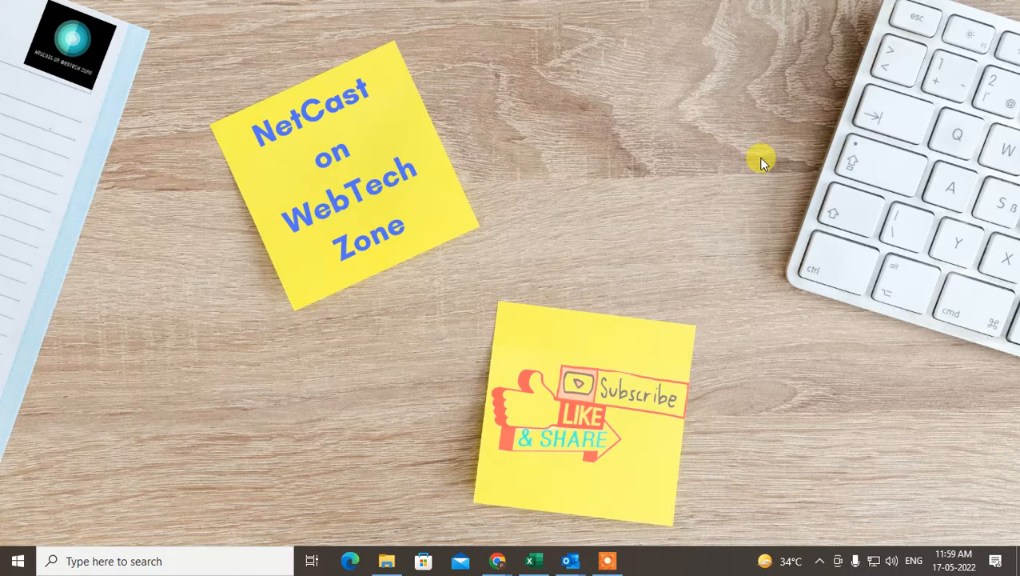
mouse_move(600, 477)
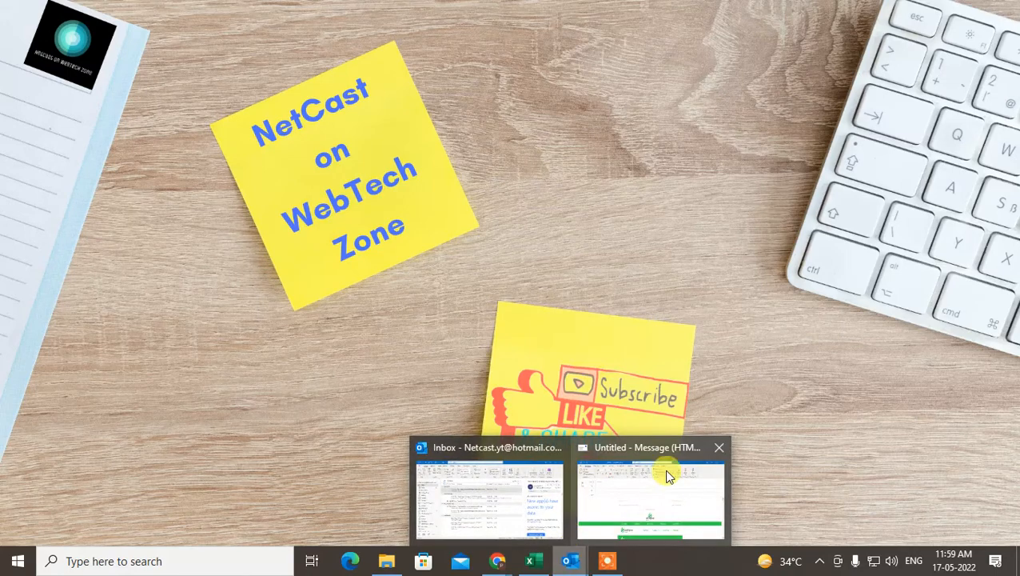
View the untitled message with the HTML template and look down its body
click(651, 489)
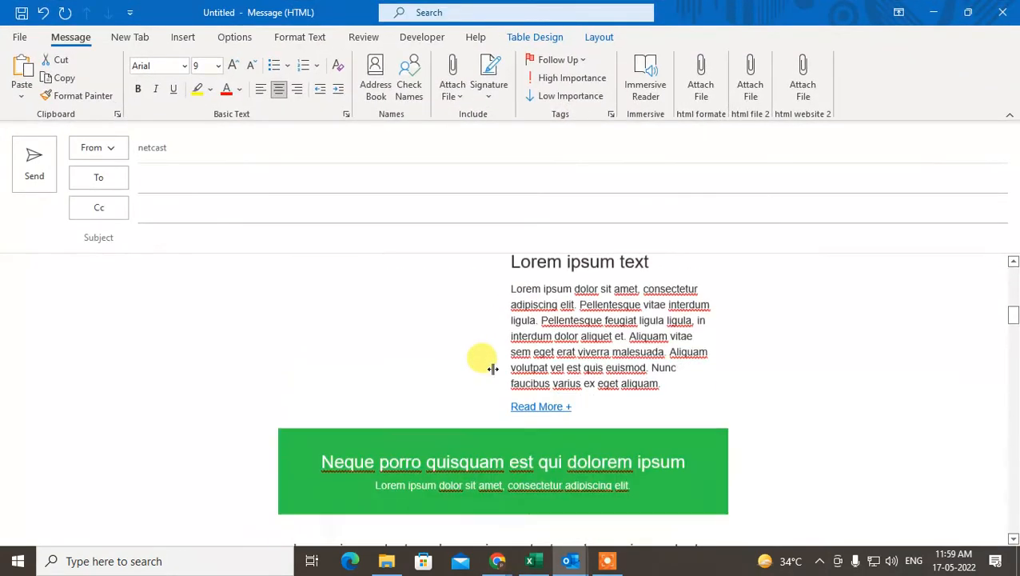
scroll(down, 3)
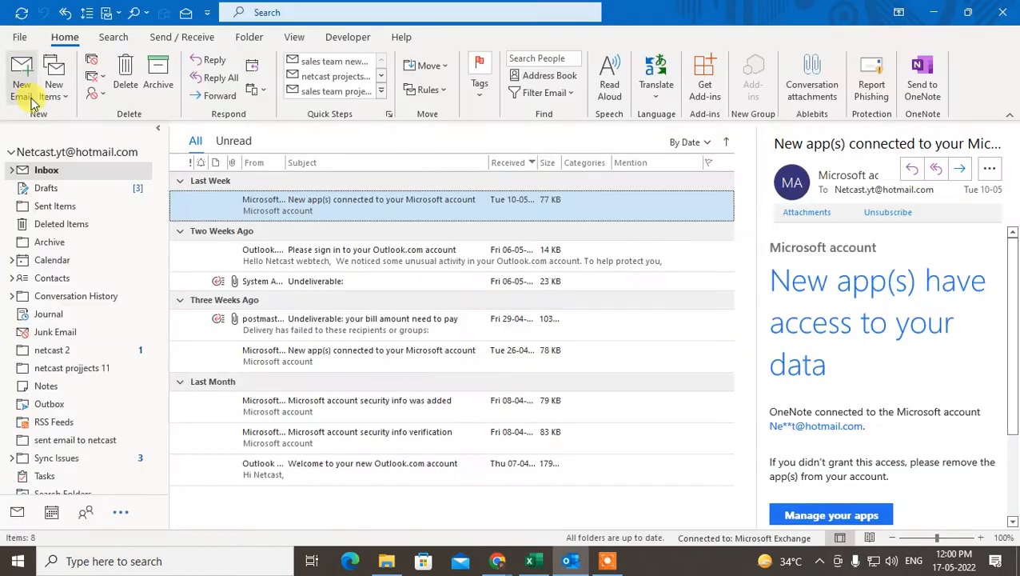
Start a new email and go to its File info page
click(23, 77)
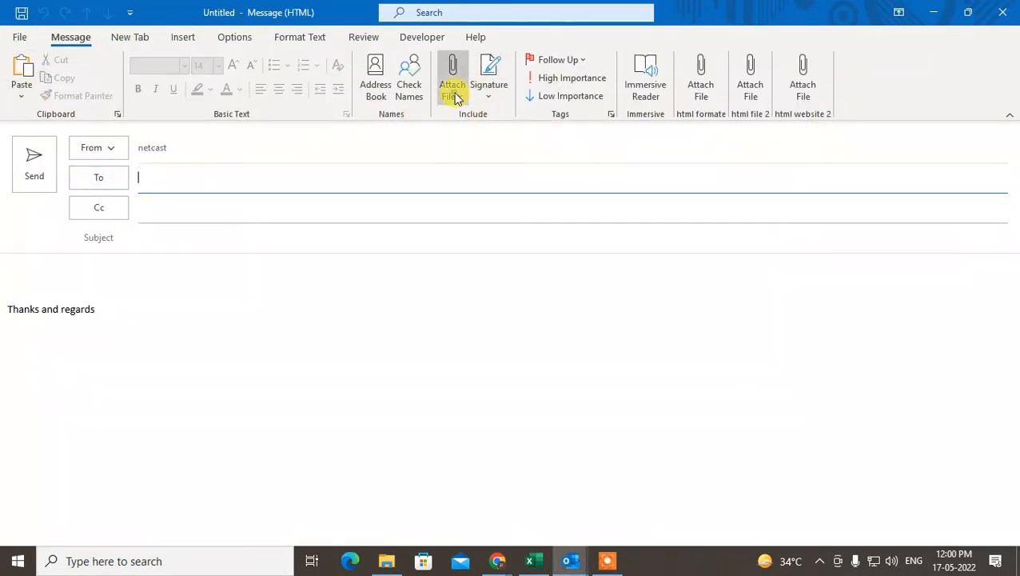
click(453, 77)
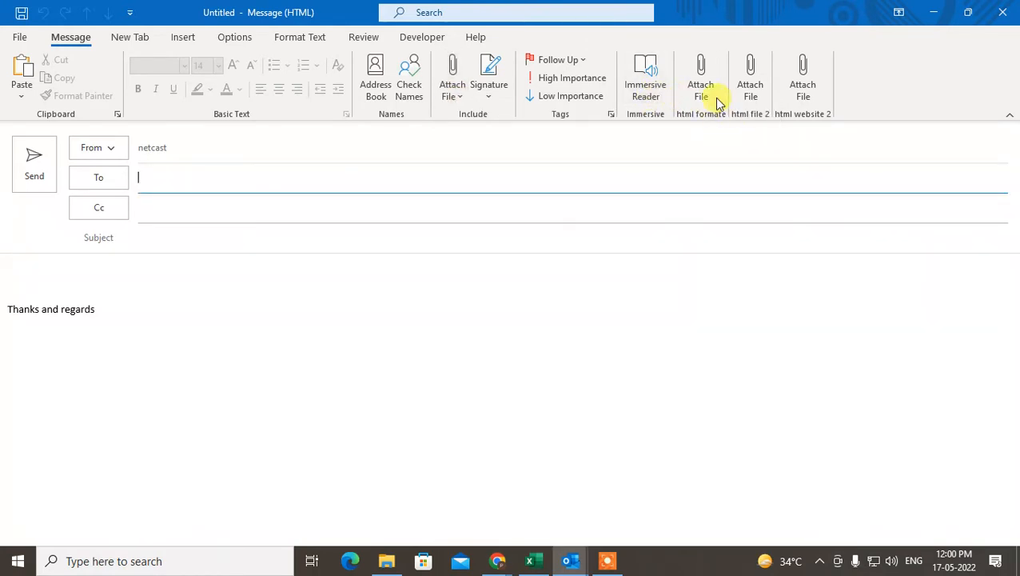
mouse_move(701, 80)
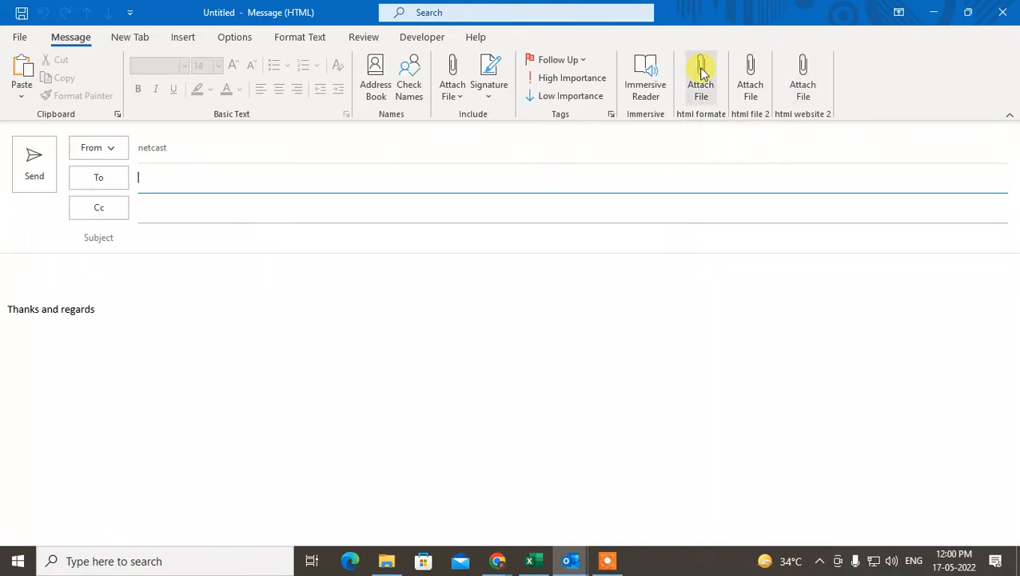
mouse_move(750, 77)
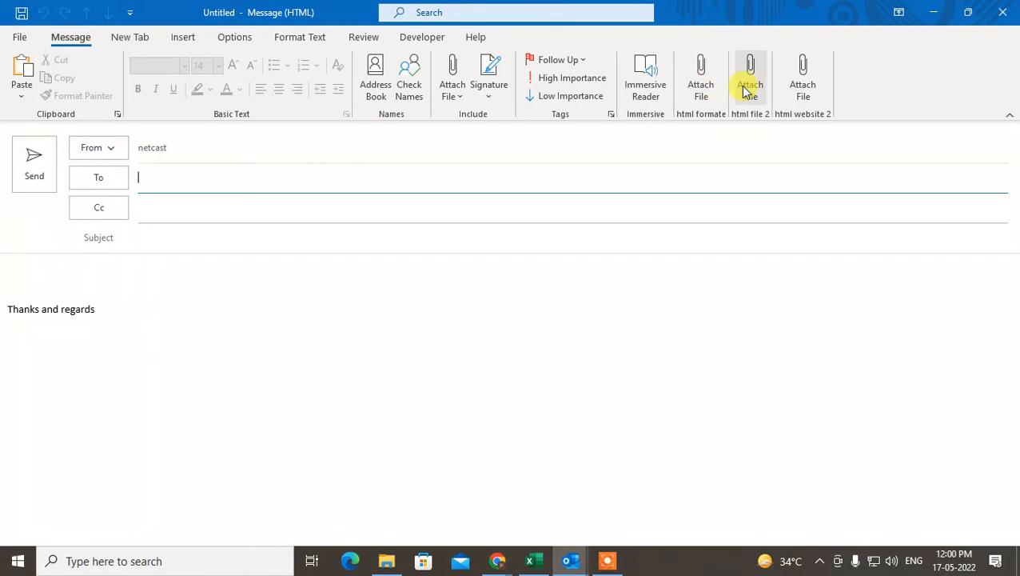
mouse_move(750, 80)
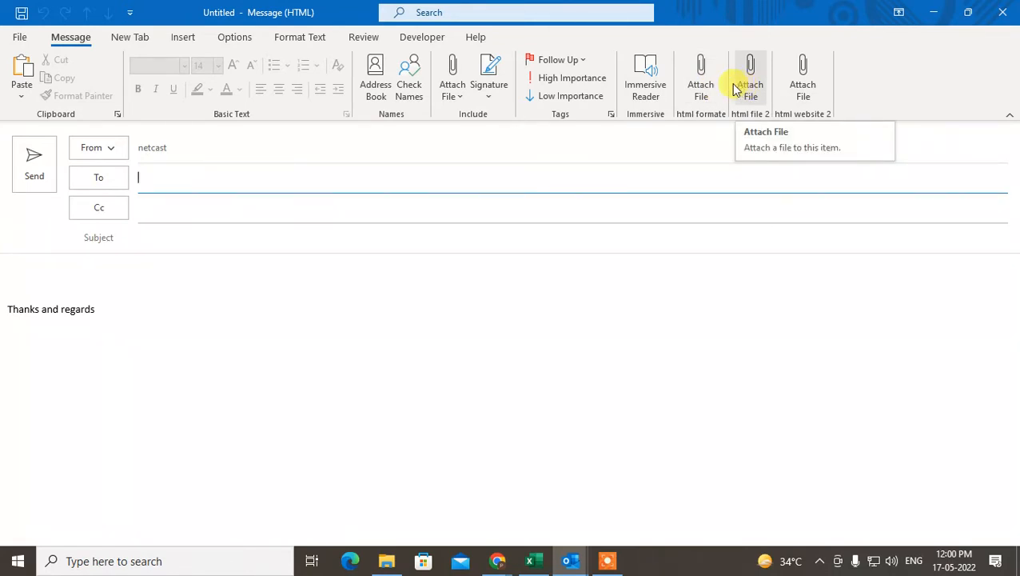
mouse_move(911, 91)
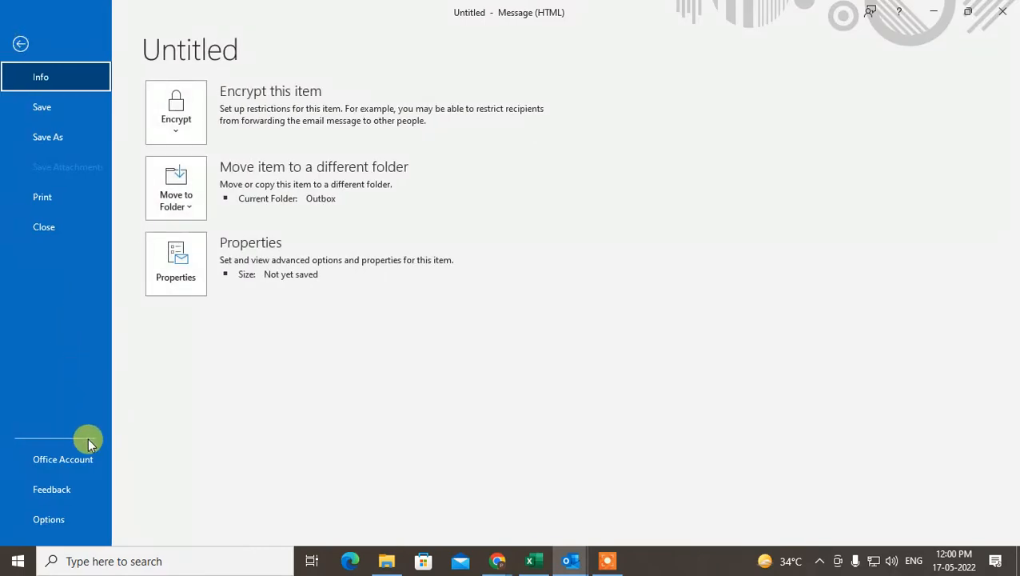
In Customize Ribbon options, select Attach File and add a new custom group to the mail tab
click(48, 518)
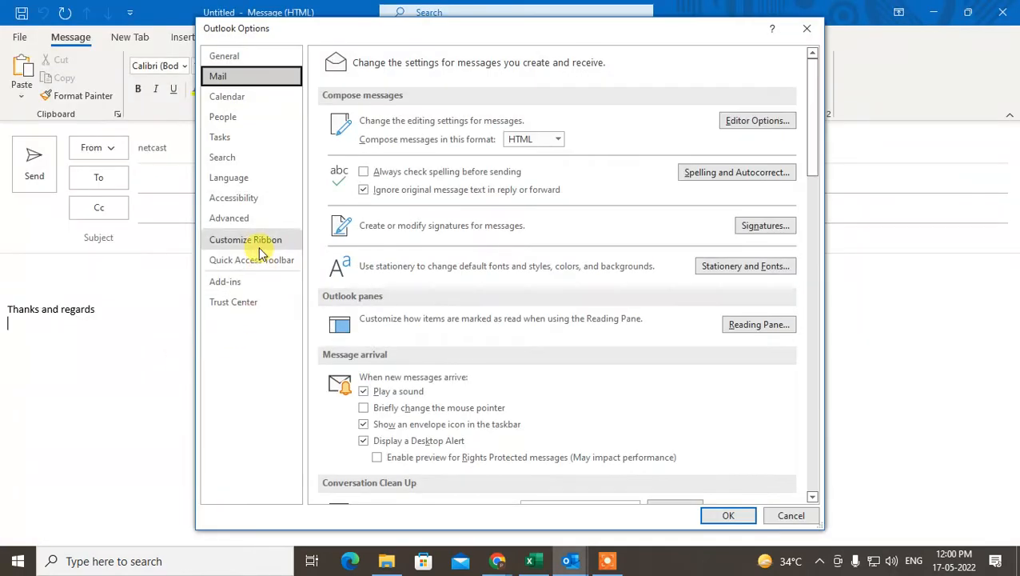
click(246, 240)
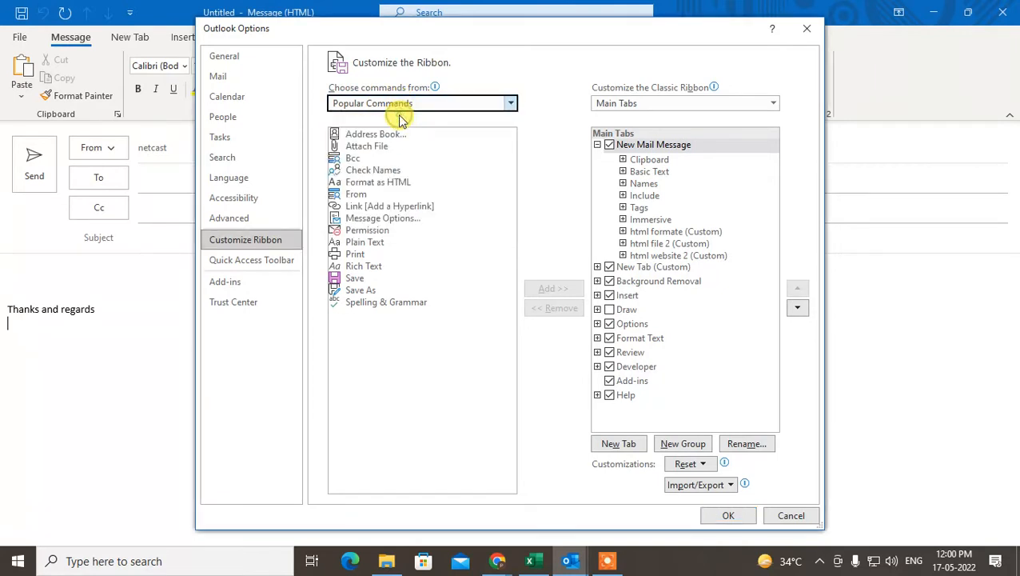
click(366, 146)
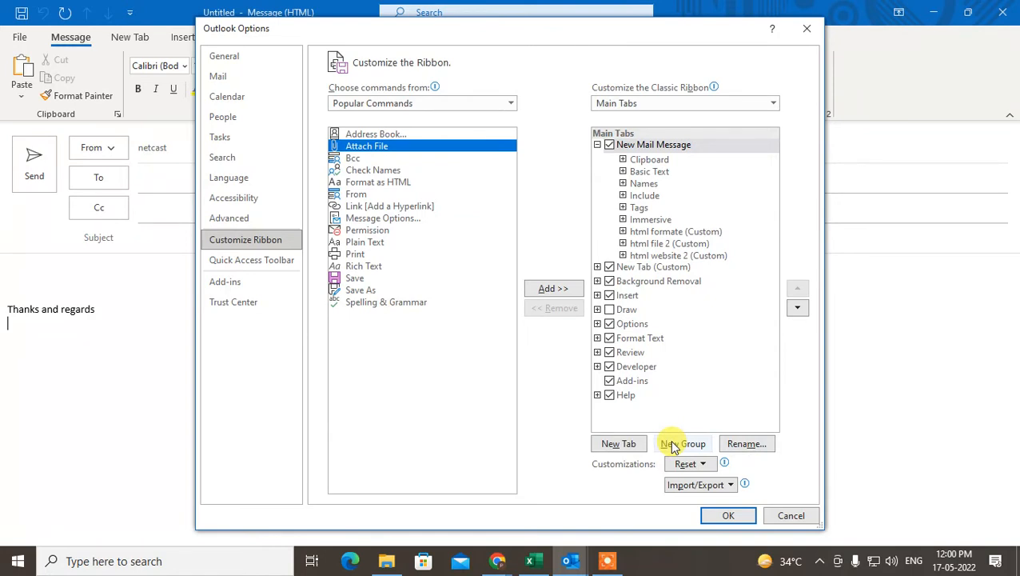
click(683, 443)
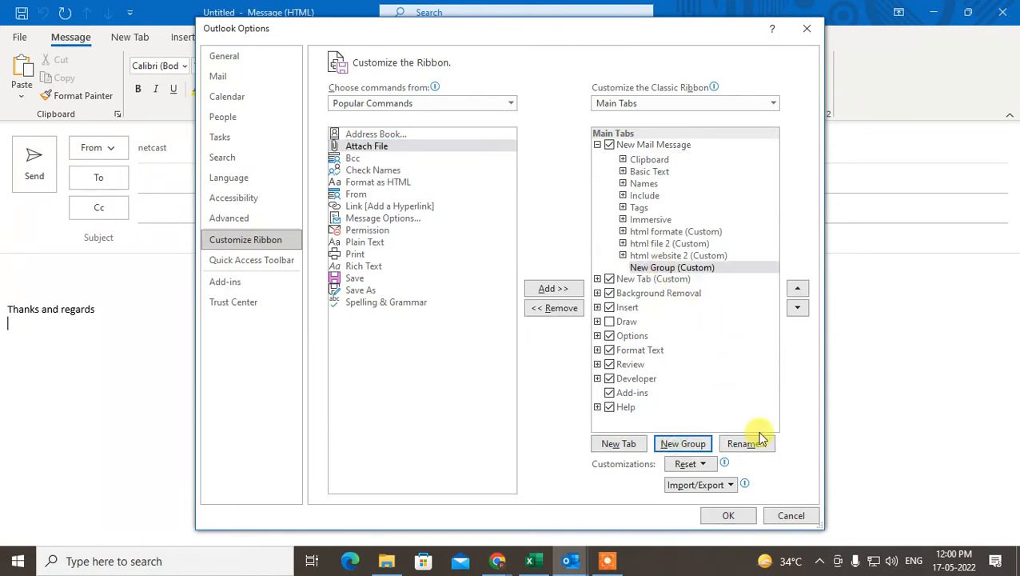
Name the group 'html templets', add Attach File to it, then cancel without saving
click(746, 443)
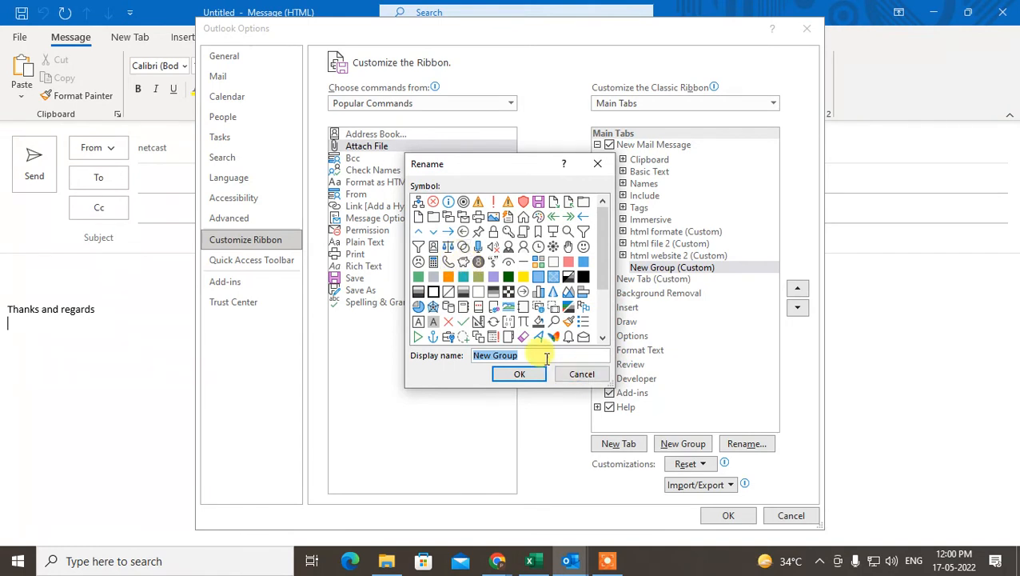
text(html templets)
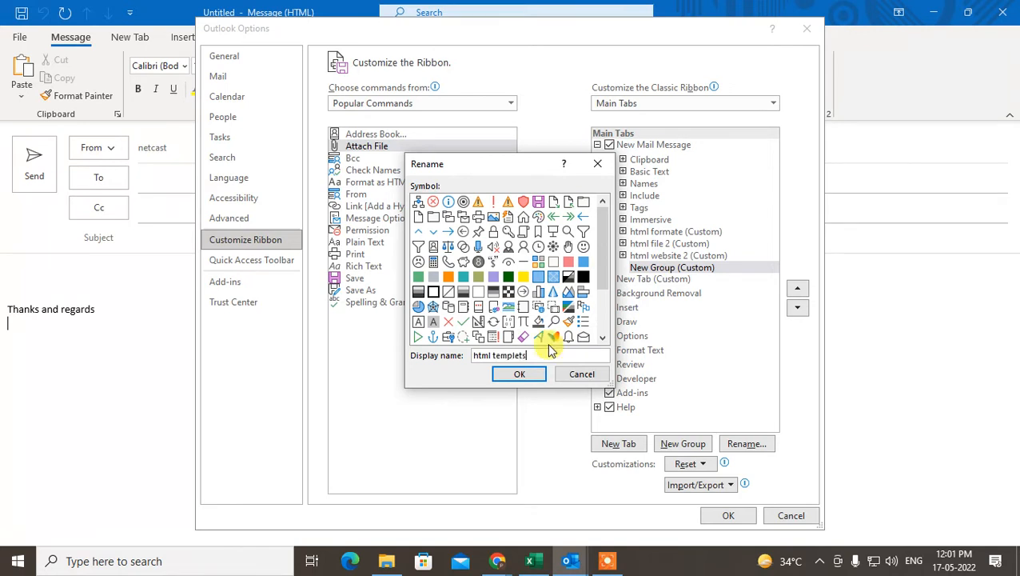
click(518, 375)
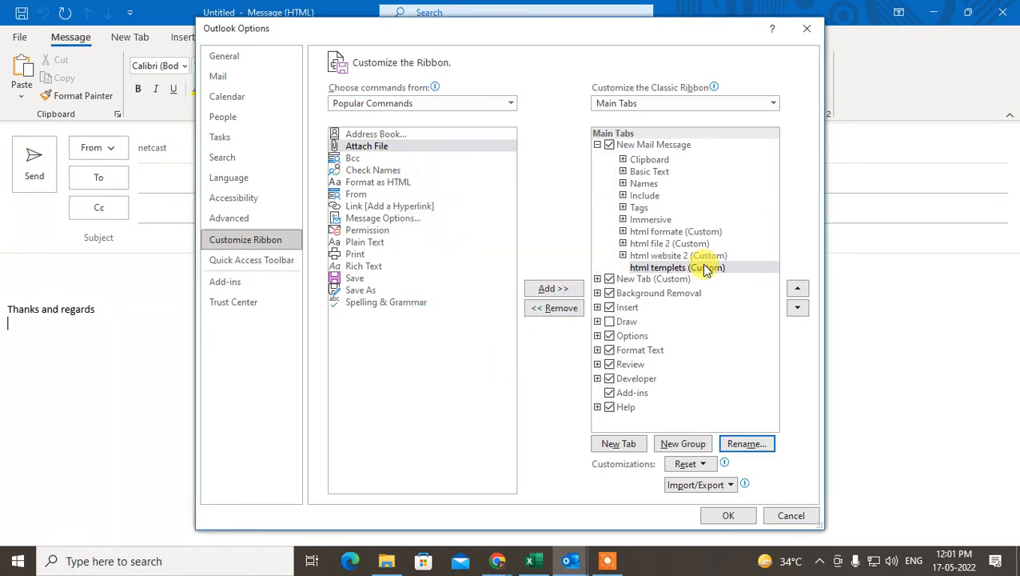
click(366, 146)
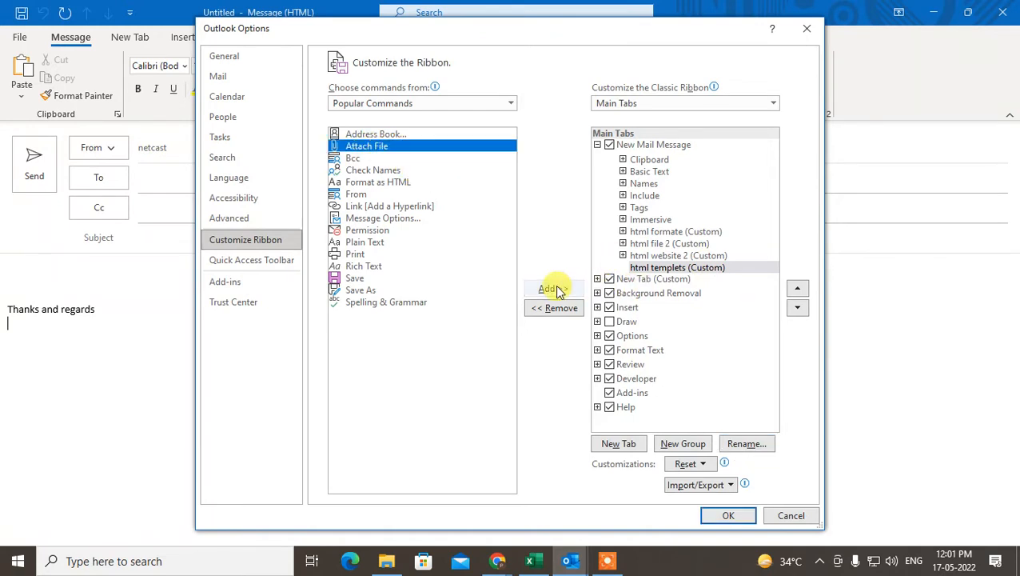
click(554, 288)
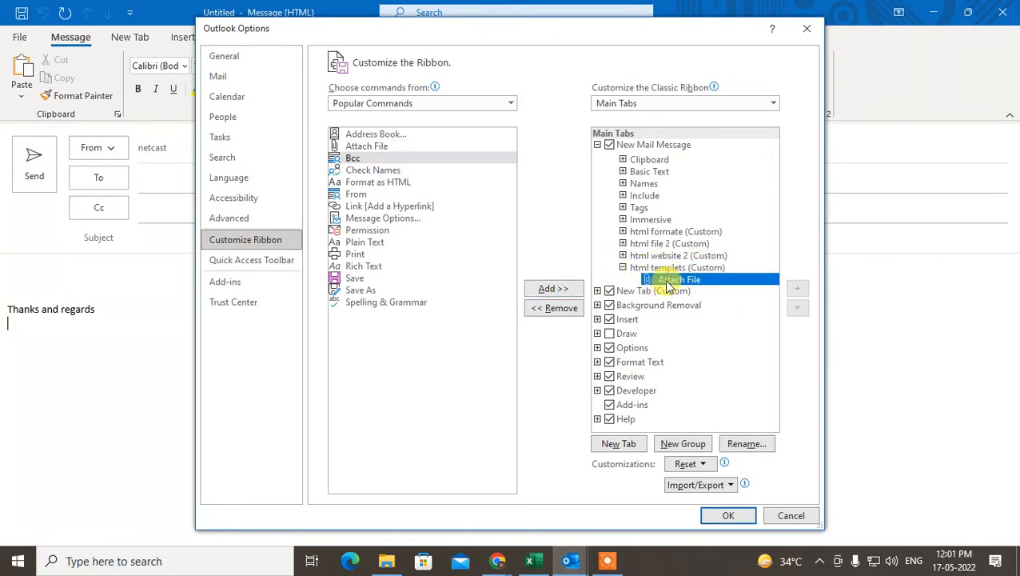
mouse_move(685, 285)
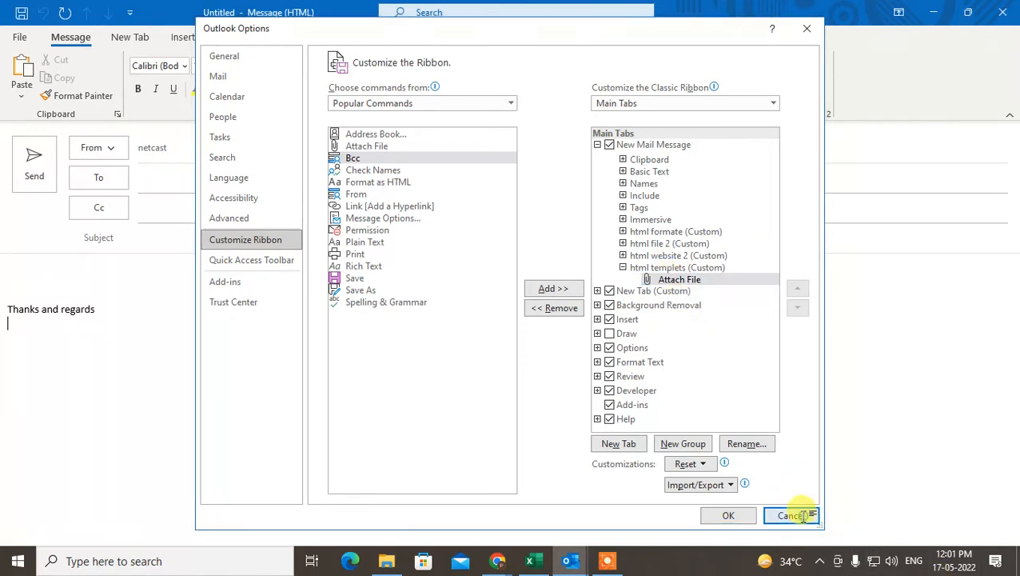
click(792, 515)
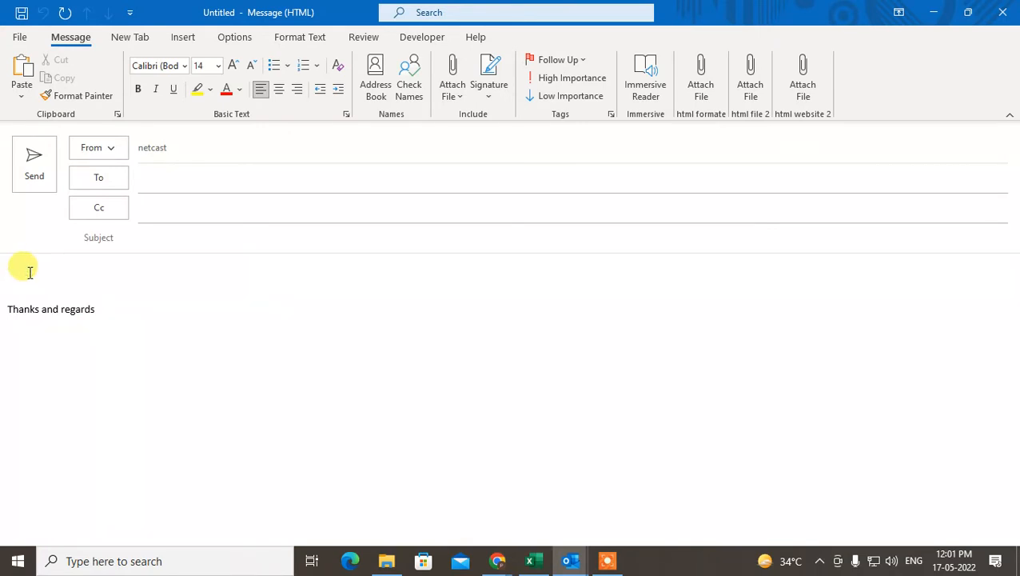
From the message body, bring up the Insert File dialog via the html website 2 group's Attach File
click(32, 272)
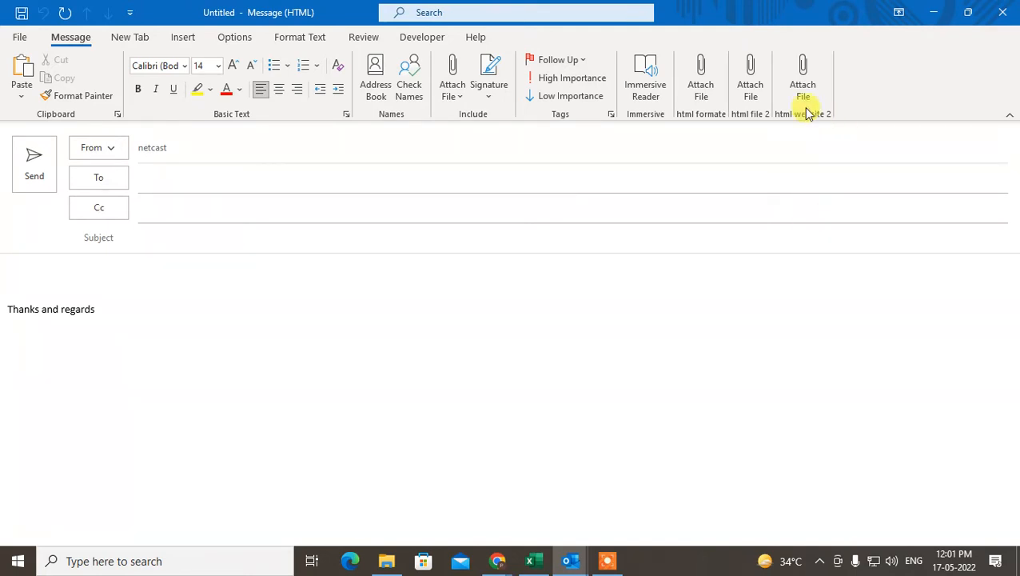
mouse_move(646, 77)
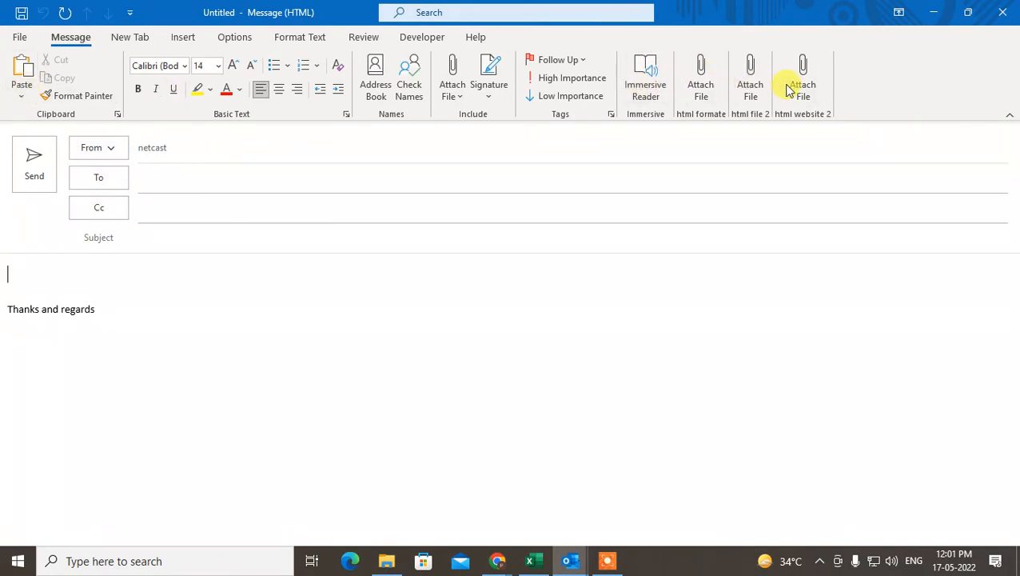
click(803, 79)
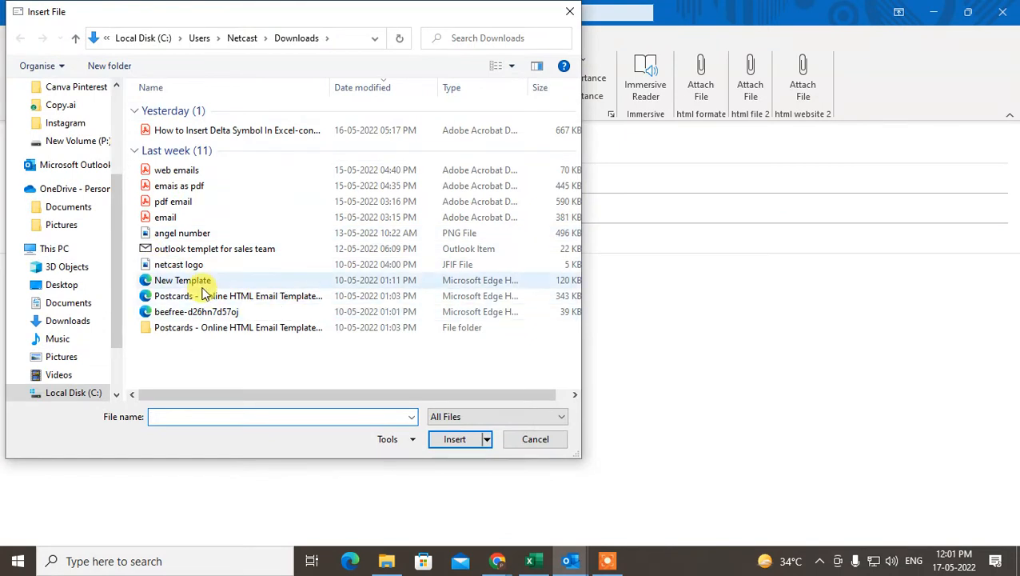
Insert the New Template file into the message body using Insert as Text
click(182, 280)
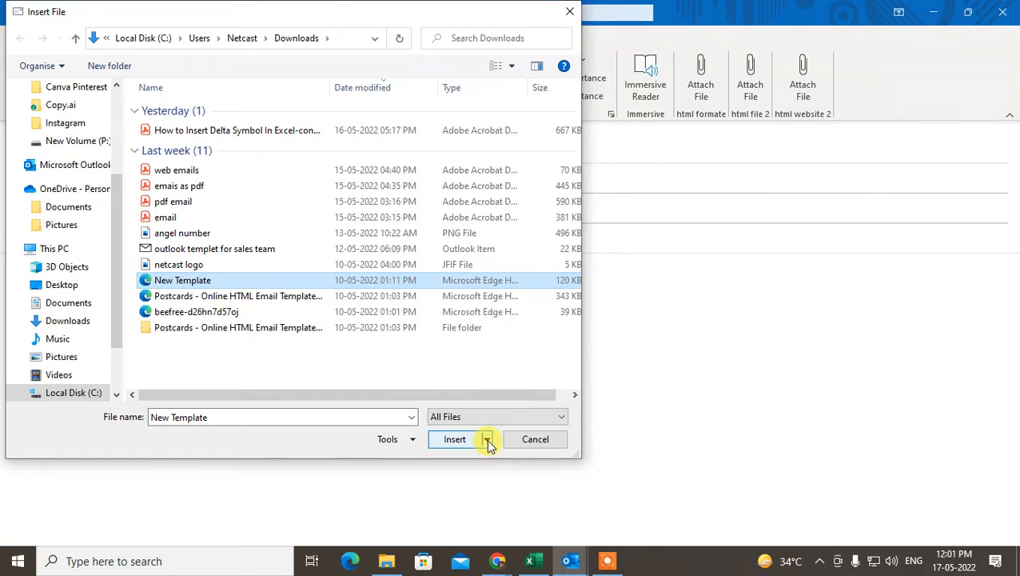
click(486, 438)
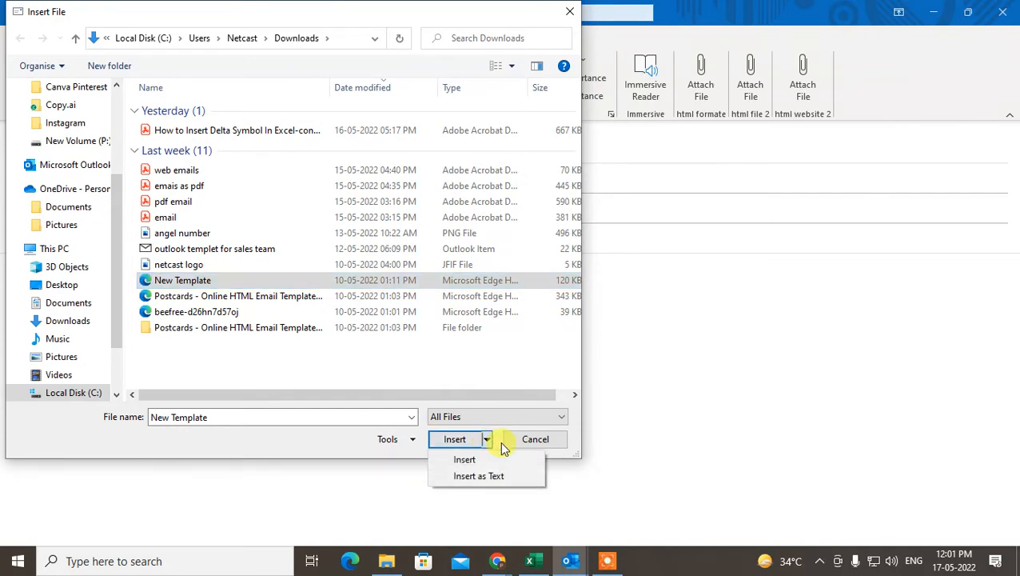
mouse_move(478, 477)
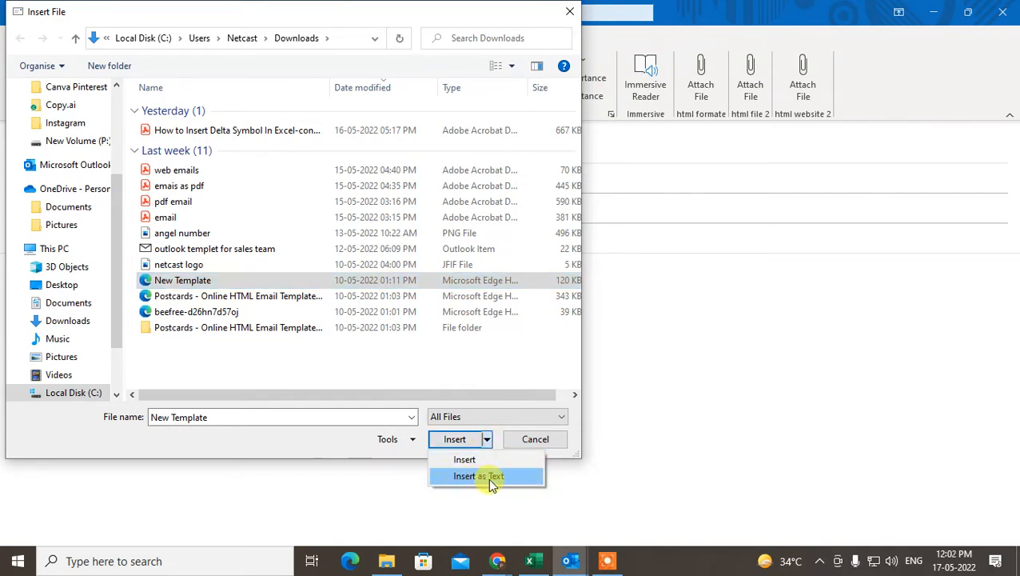
click(480, 476)
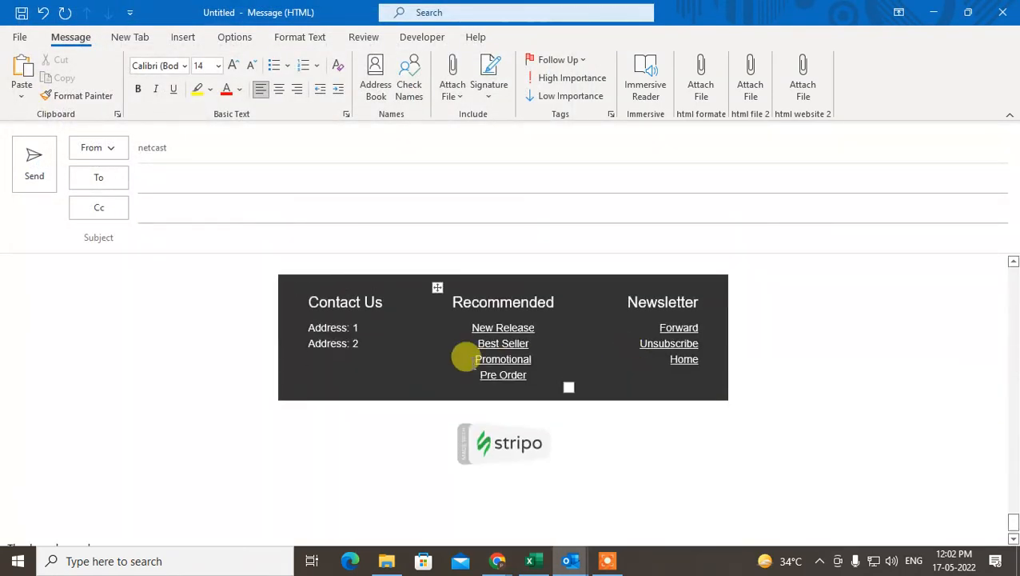
scroll(up, 3)
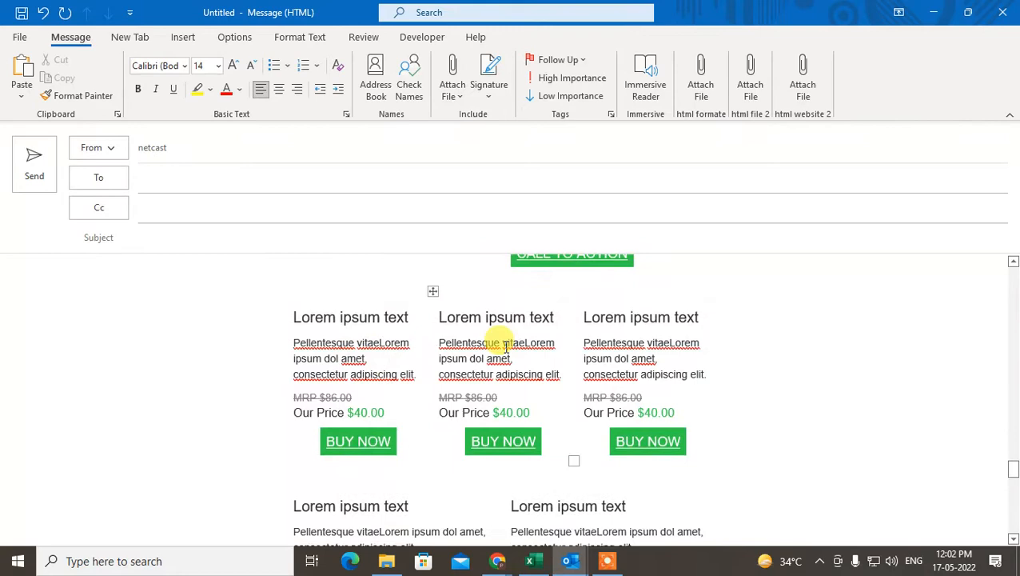
scroll(up, 3)
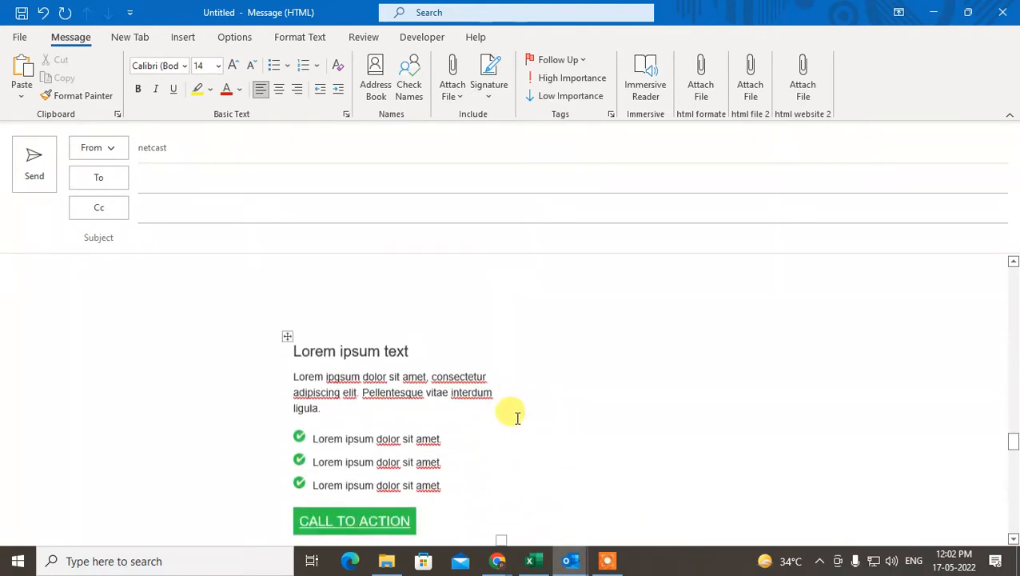
scroll(down, 3)
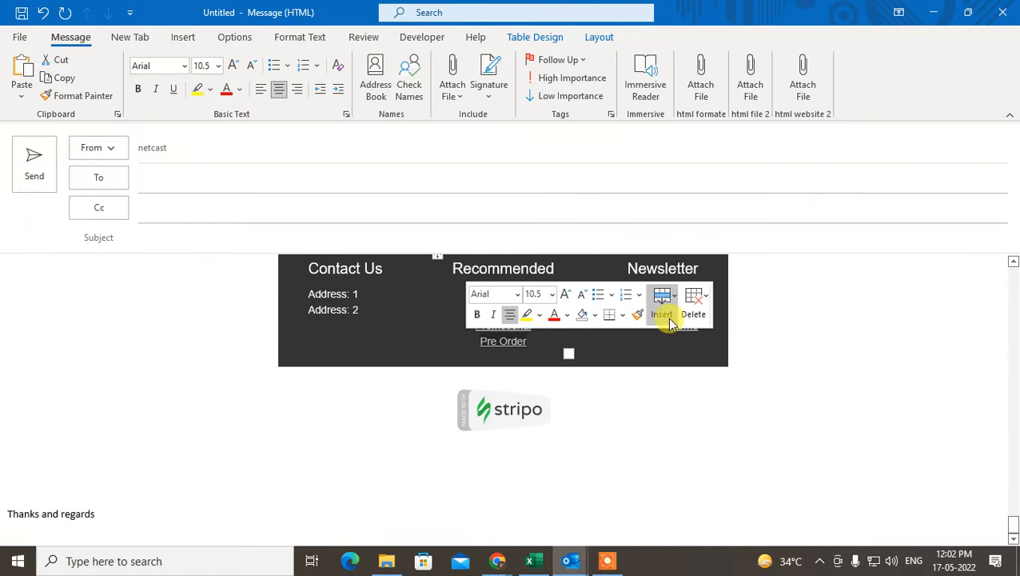
mouse_move(662, 296)
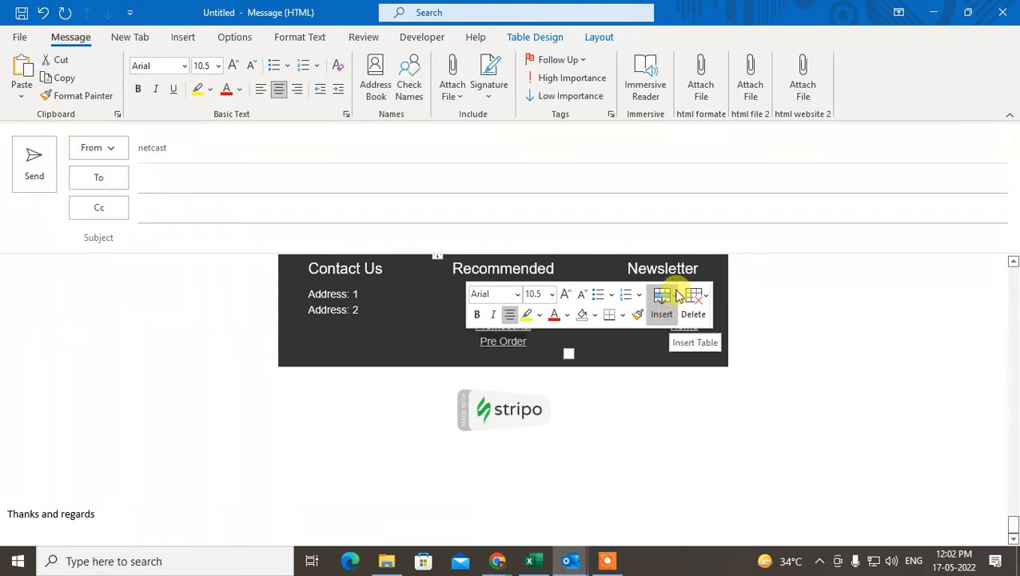
mouse_move(694, 313)
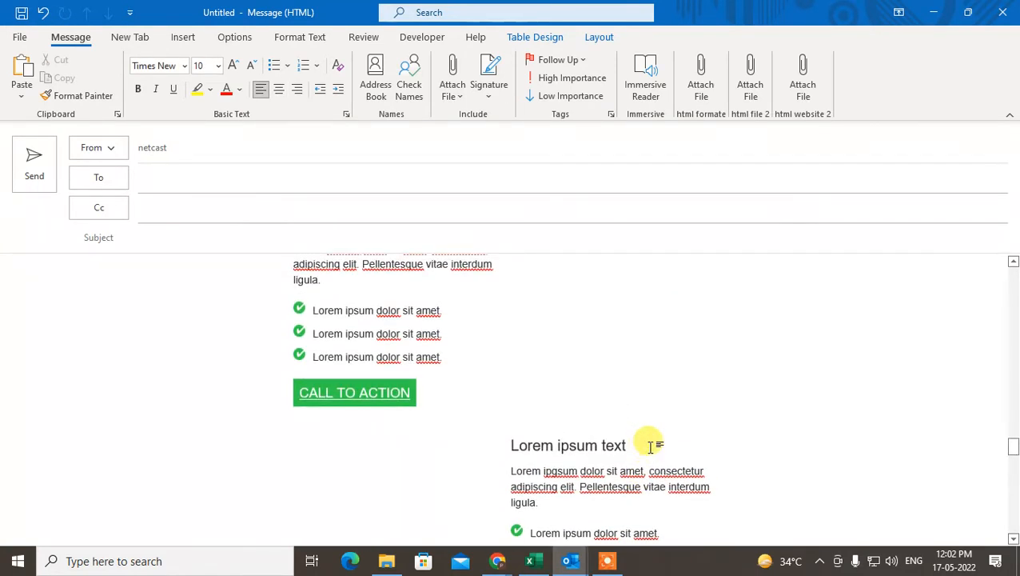
scroll(down, 3)
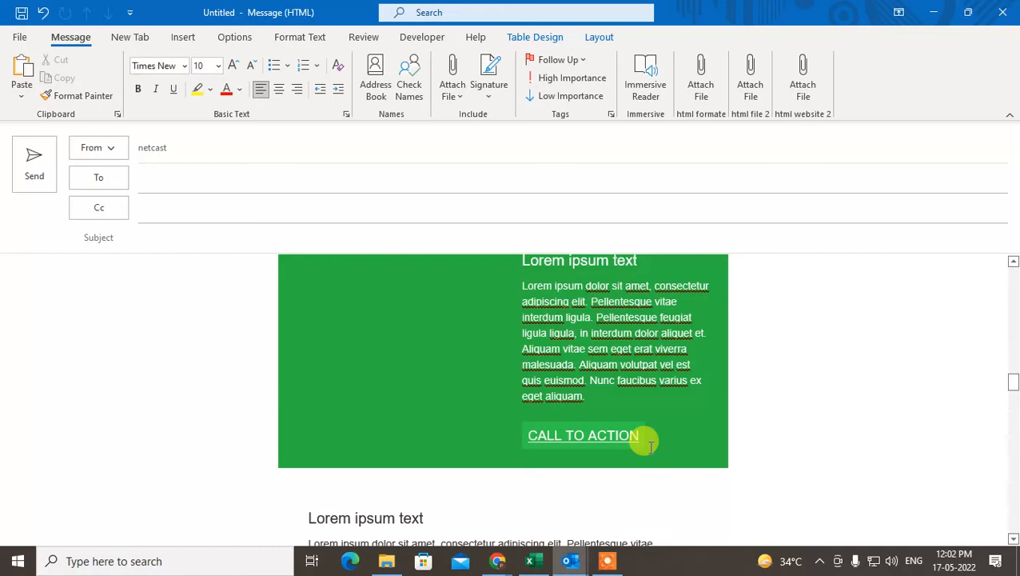
mouse_move(492, 108)
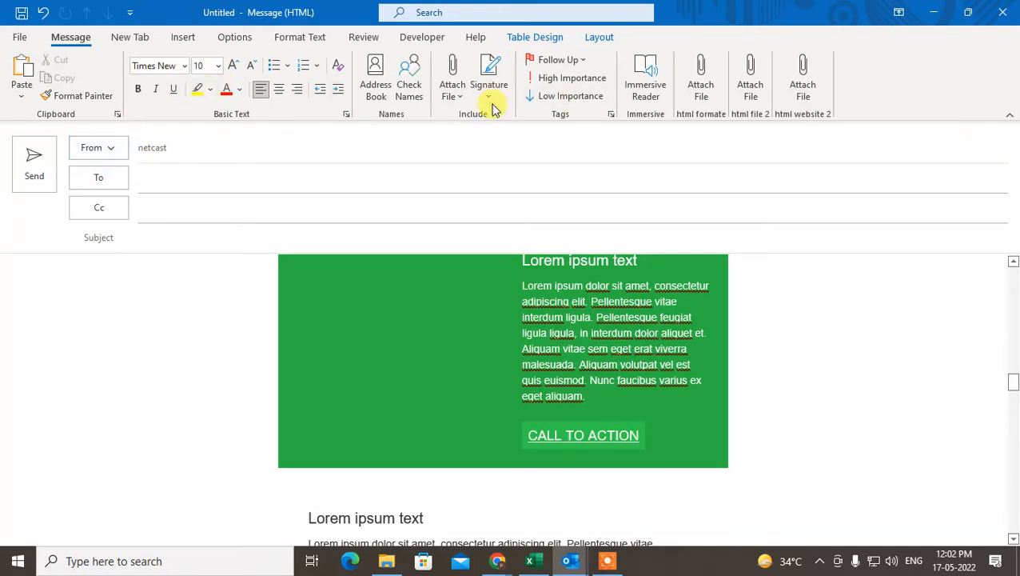
mouse_move(1011, 10)
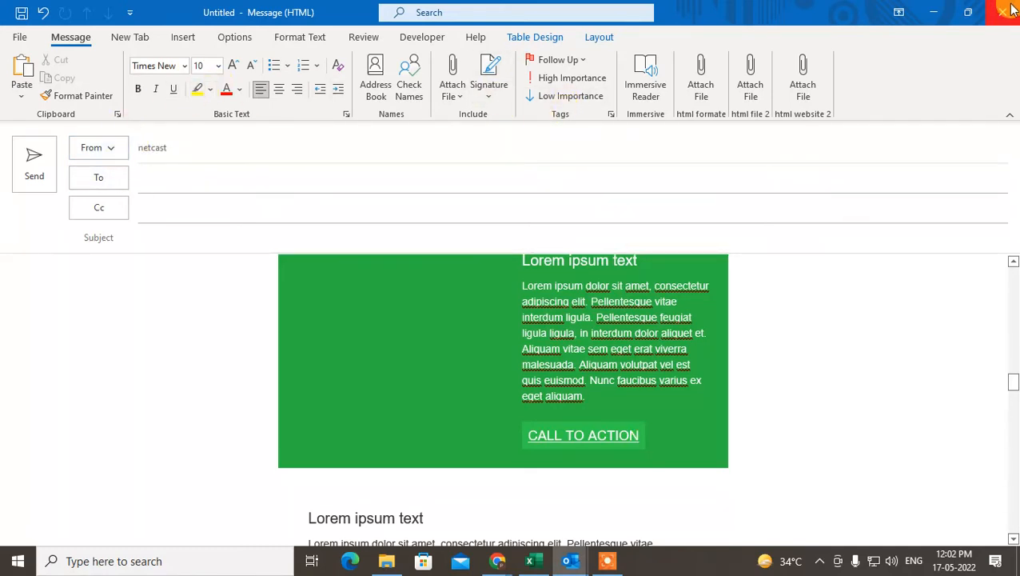
click(1006, 13)
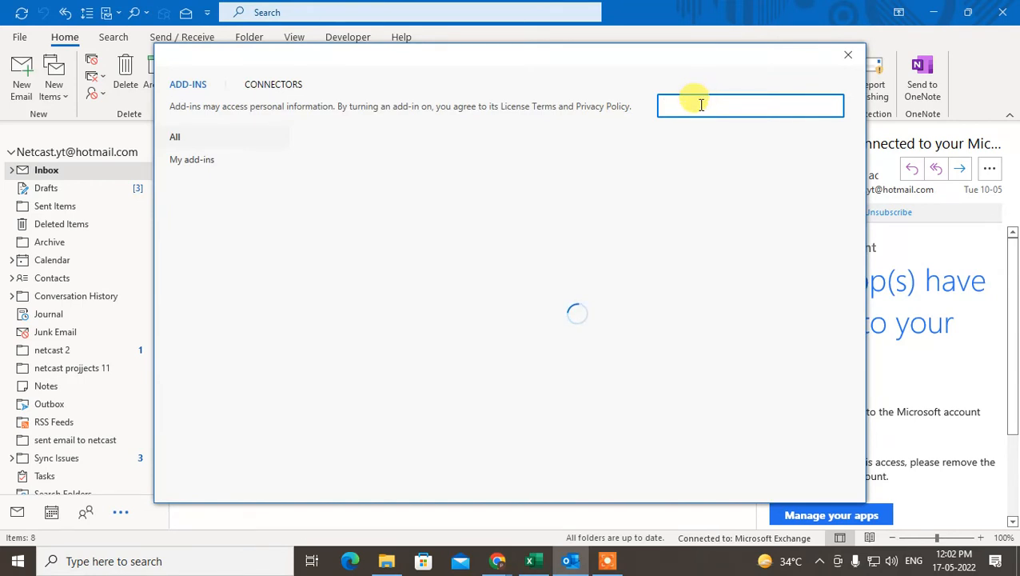
Search the add-in store for 'html', add Insert HTML by Designmodo, then close the store
text(ht)
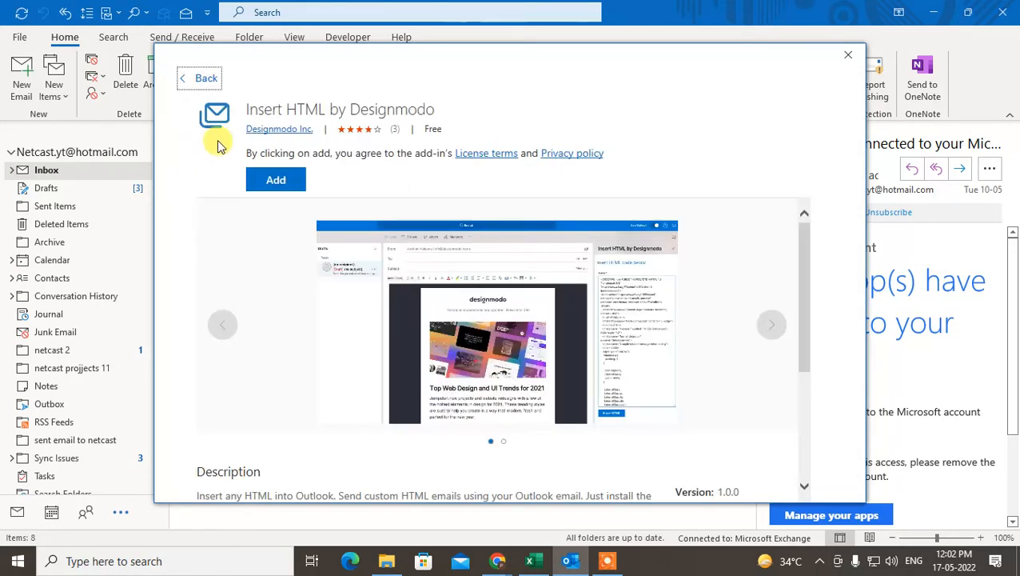
mouse_move(400, 115)
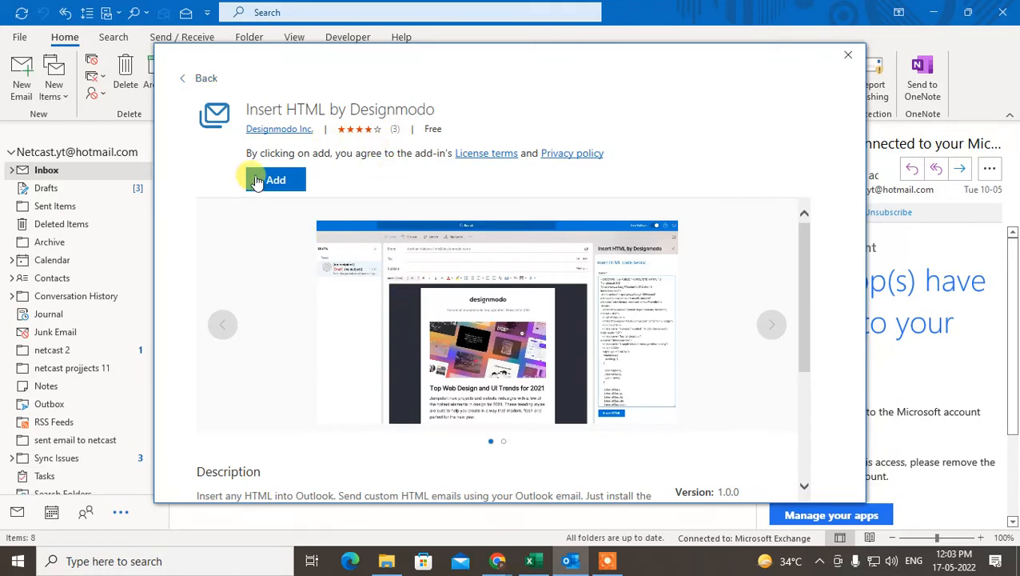
click(275, 179)
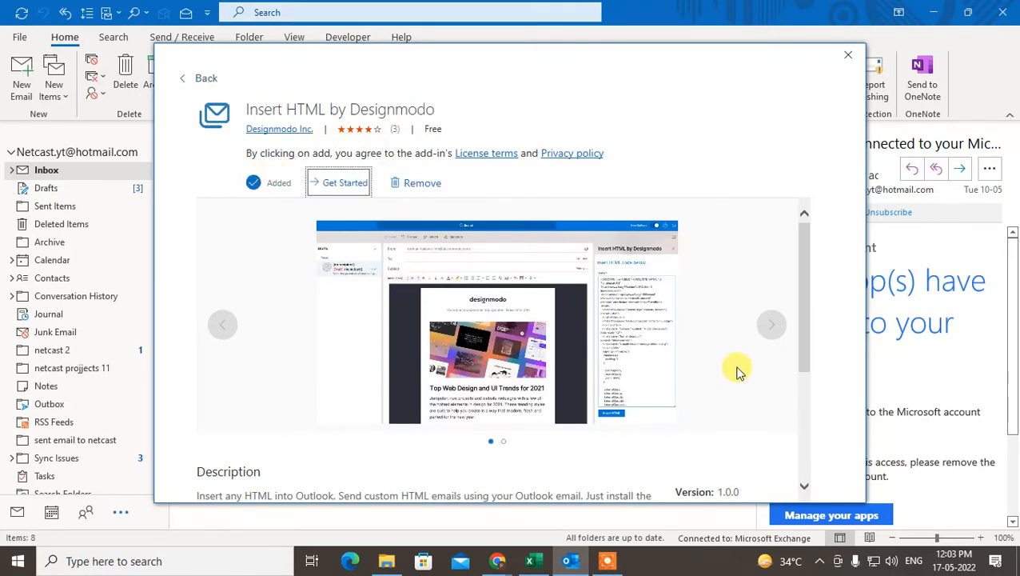
click(346, 182)
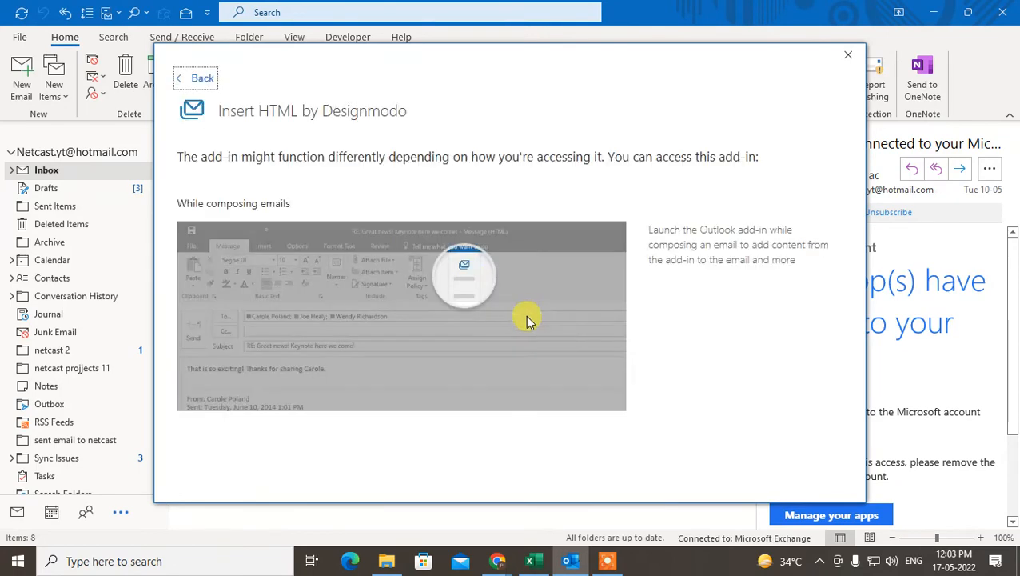
mouse_move(463, 280)
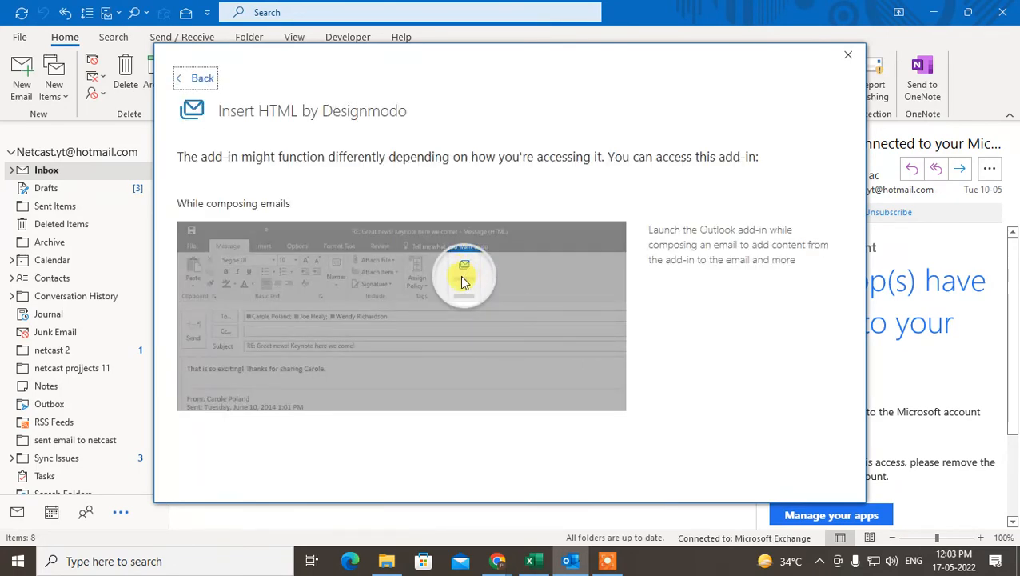
click(848, 55)
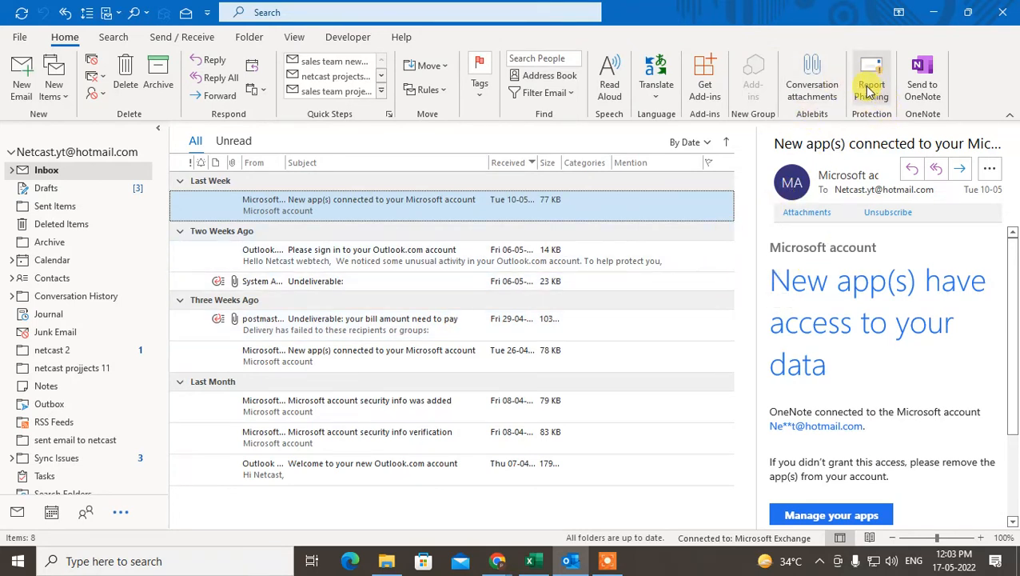
mouse_move(813, 113)
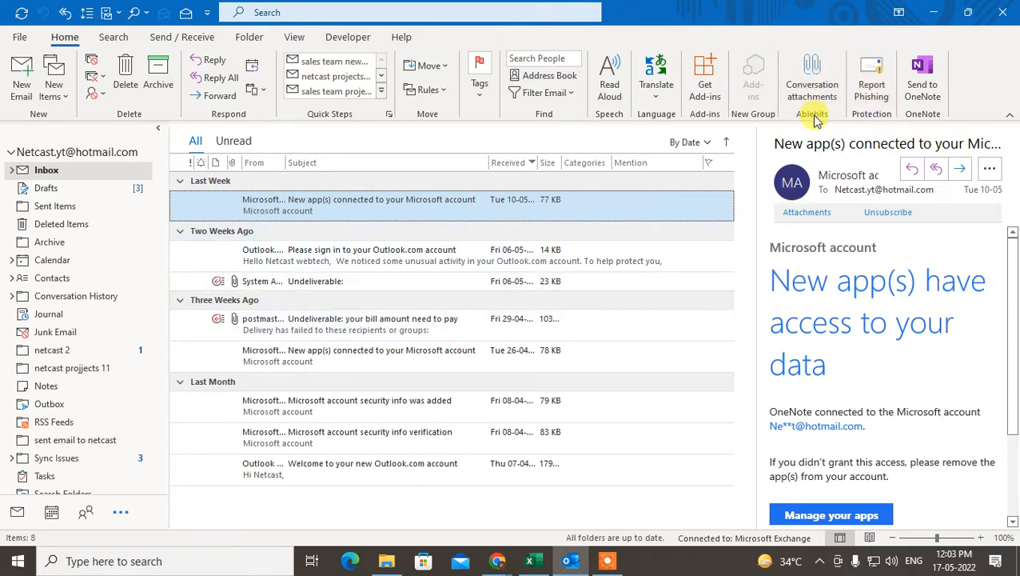
Start a new email and bring up Customize the Ribbon from the ribbon
click(22, 77)
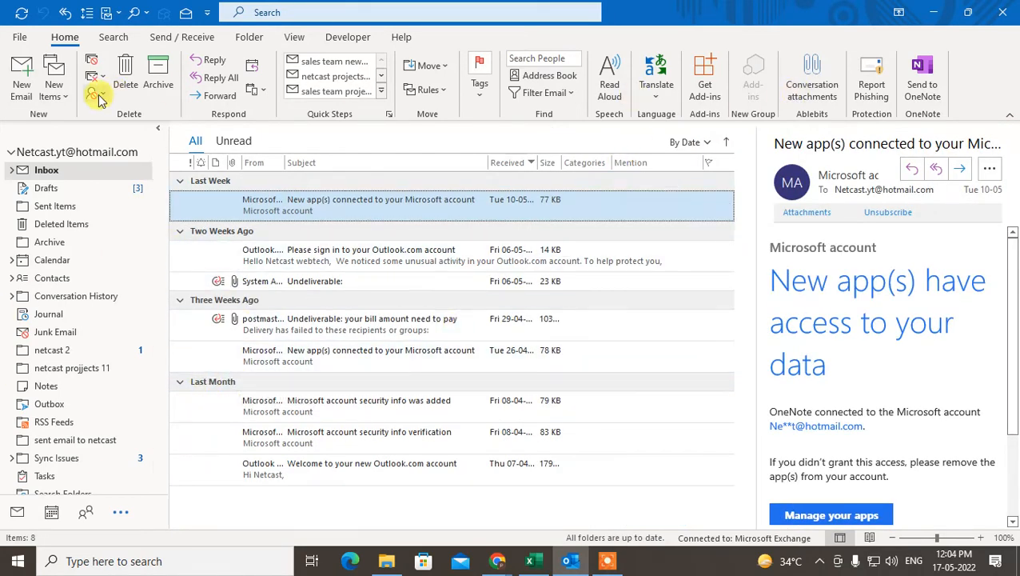
click(22, 83)
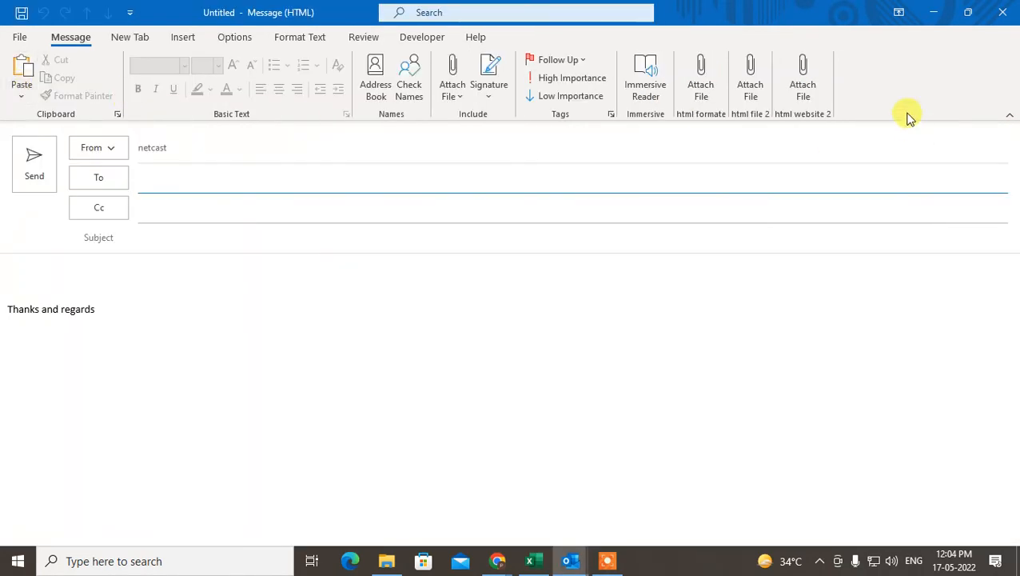
mouse_move(835, 80)
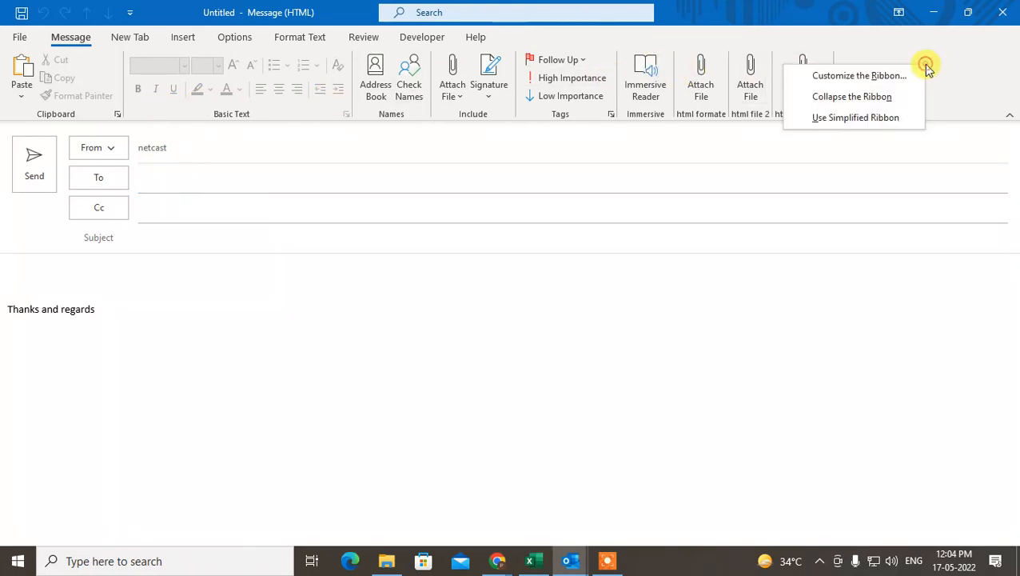
click(861, 75)
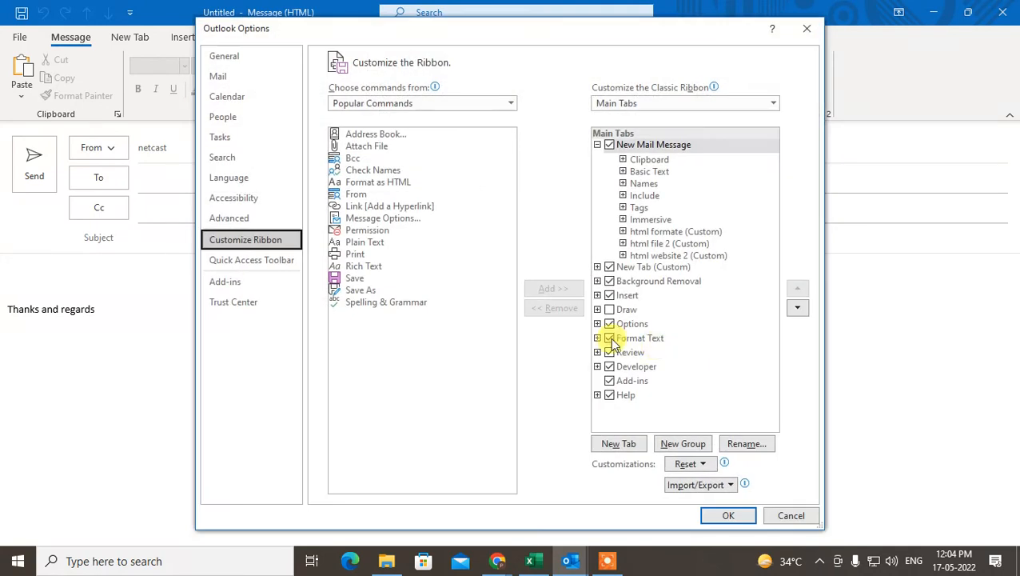
Select Message Options and add two new custom tabs to the mail ribbon
click(382, 217)
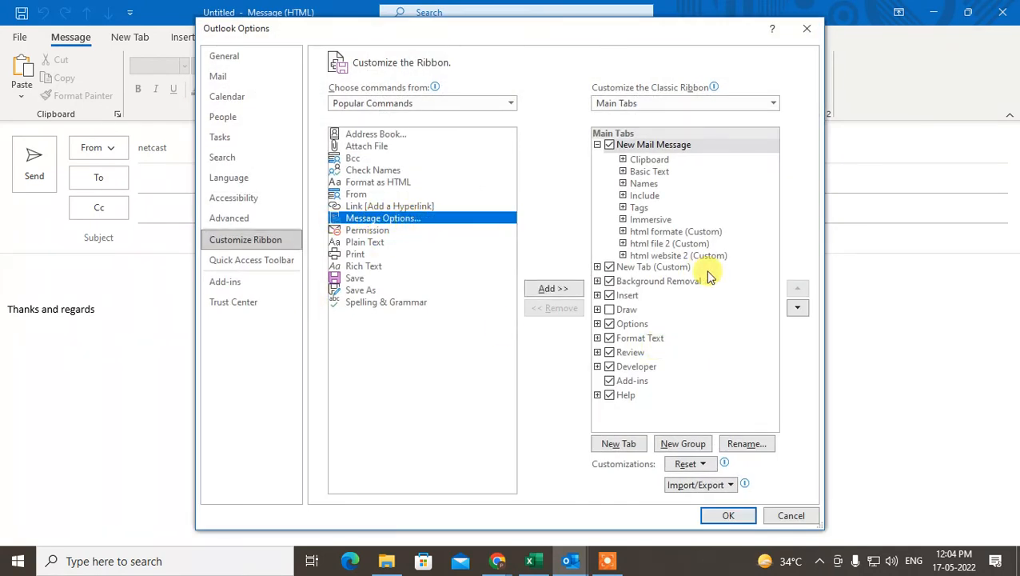
click(678, 256)
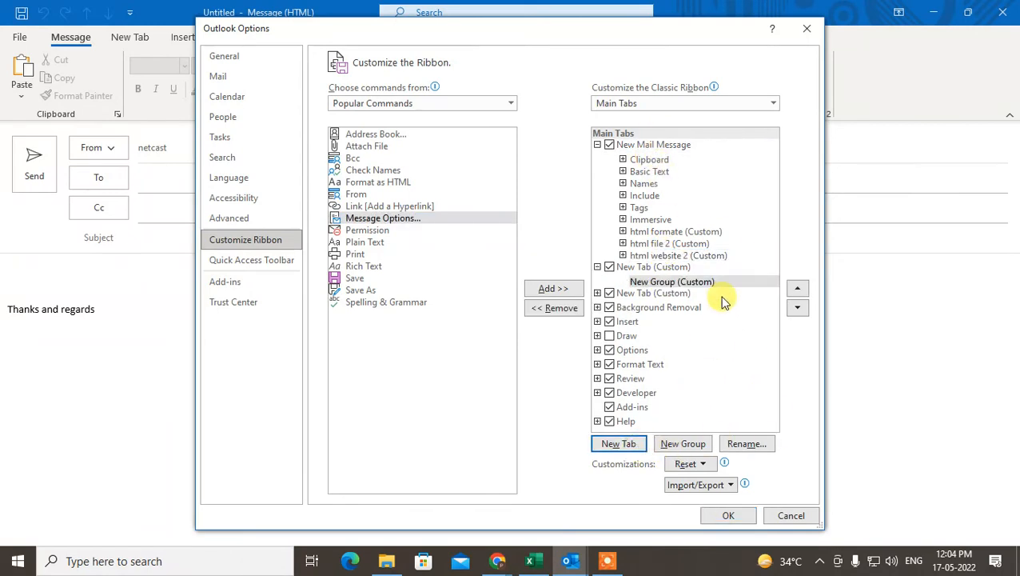
mouse_move(668, 276)
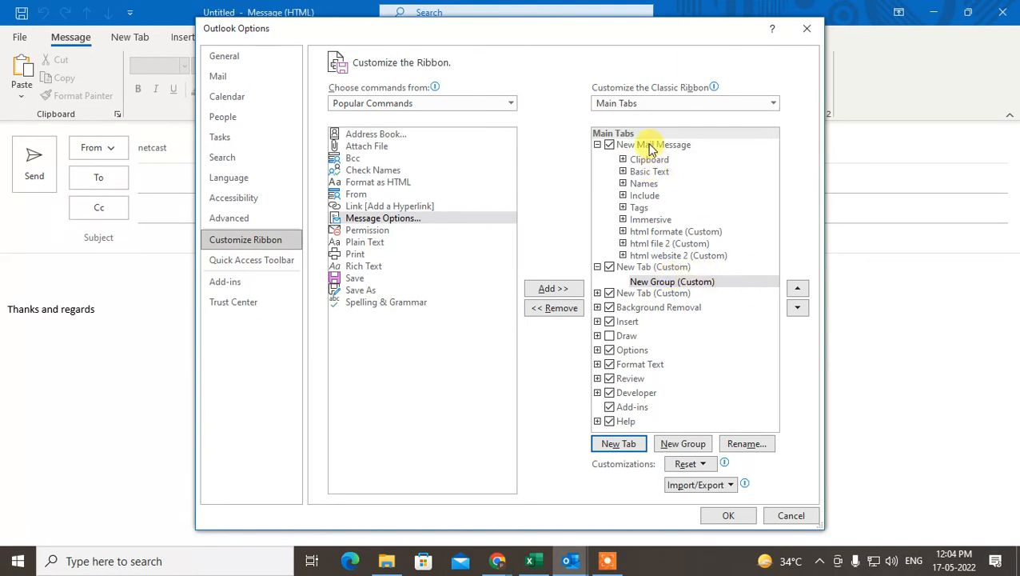
click(618, 443)
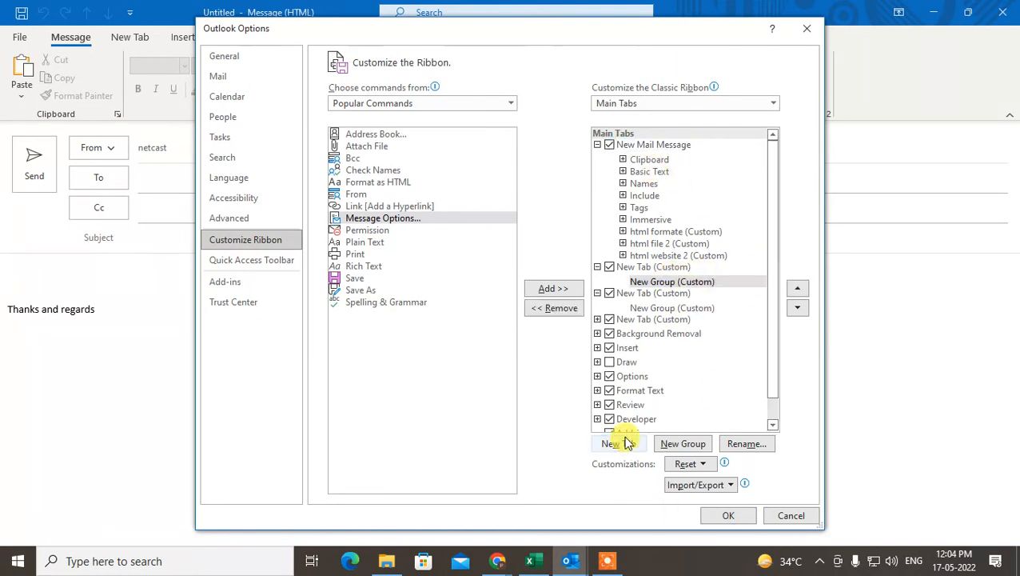
Name the group 'html desing', add Message Options to it, and save the ribbon changes
click(745, 444)
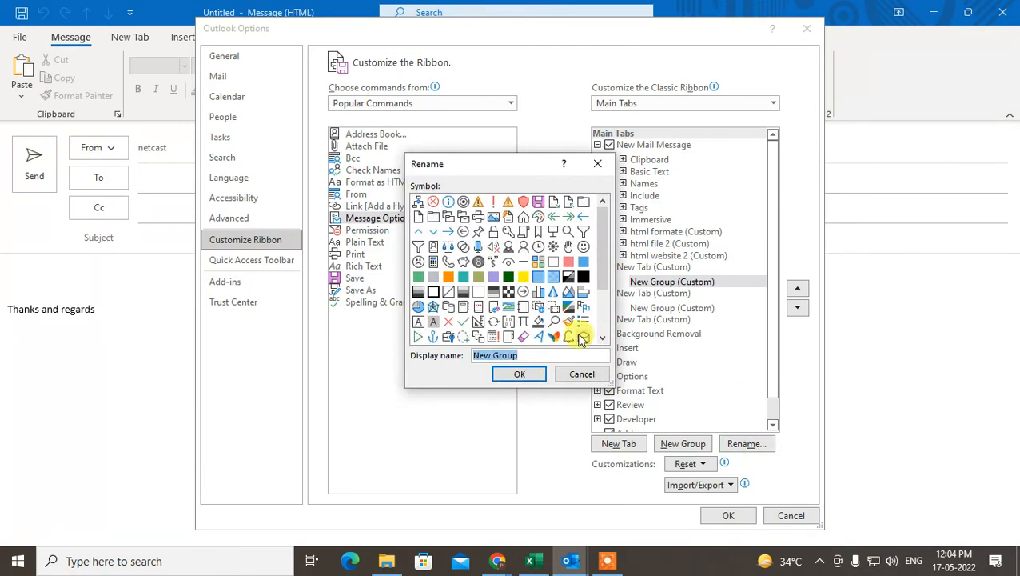
text(html desing)
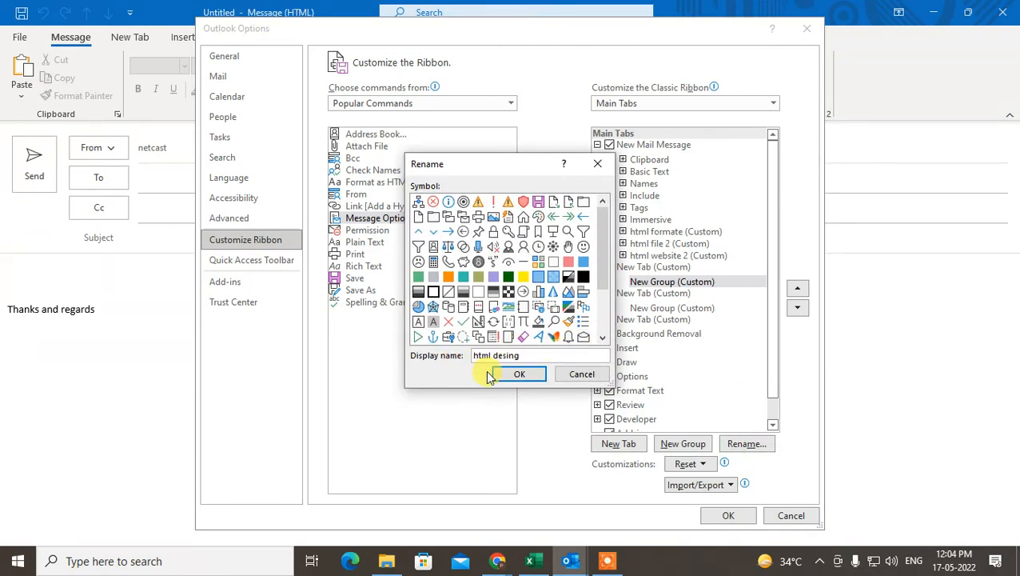
click(519, 374)
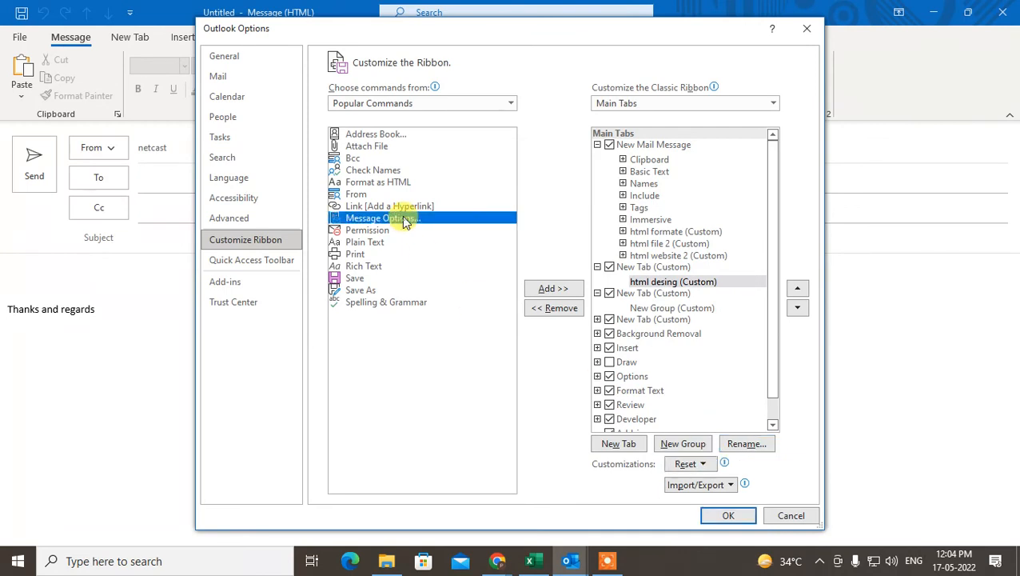
click(554, 288)
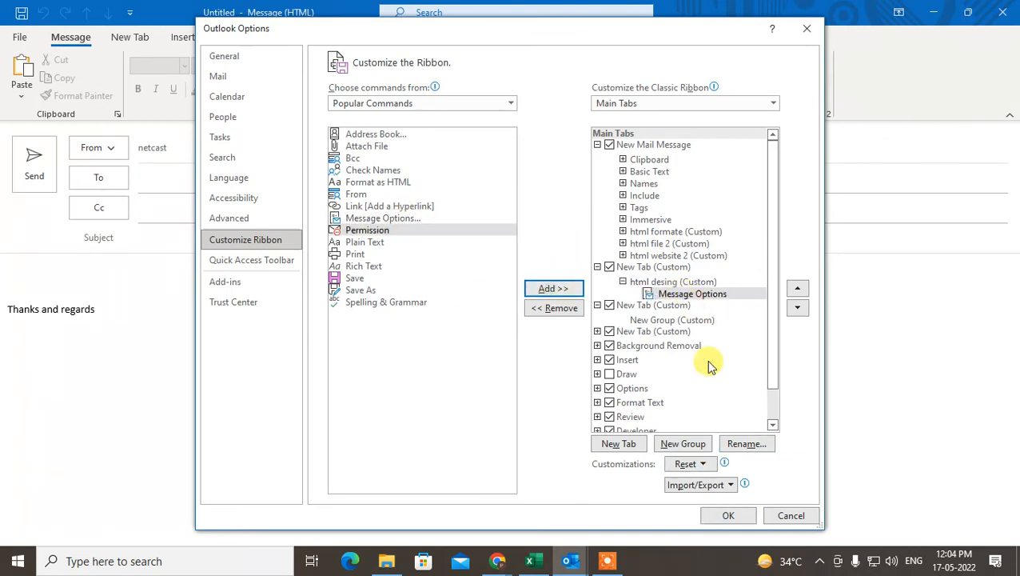
click(728, 515)
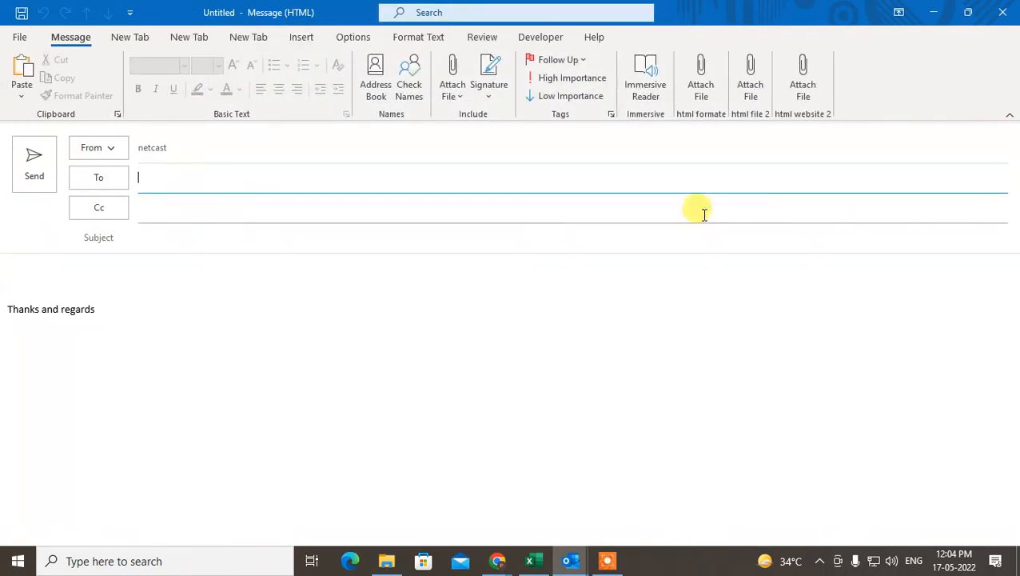
mouse_move(697, 200)
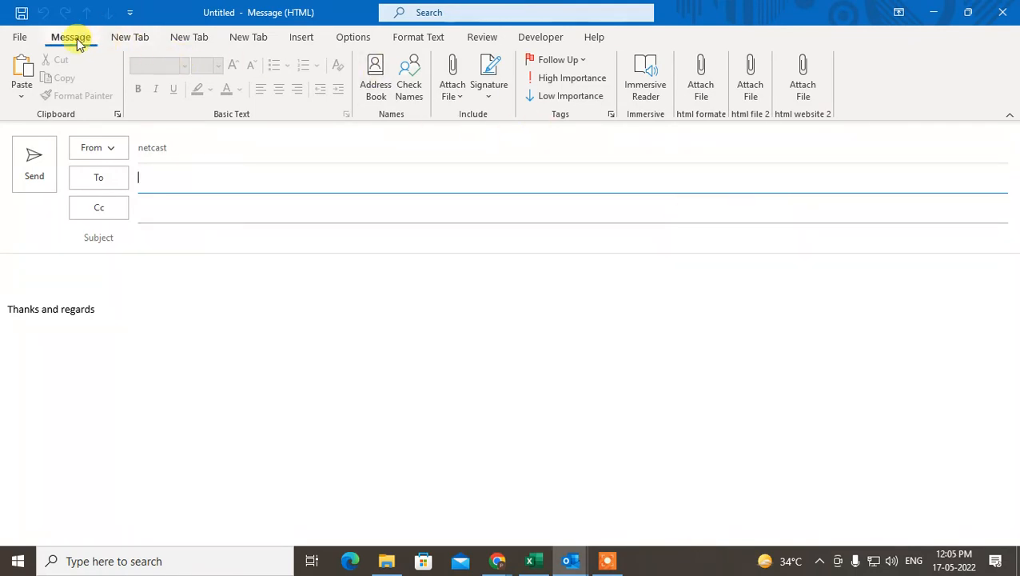
mouse_move(429, 110)
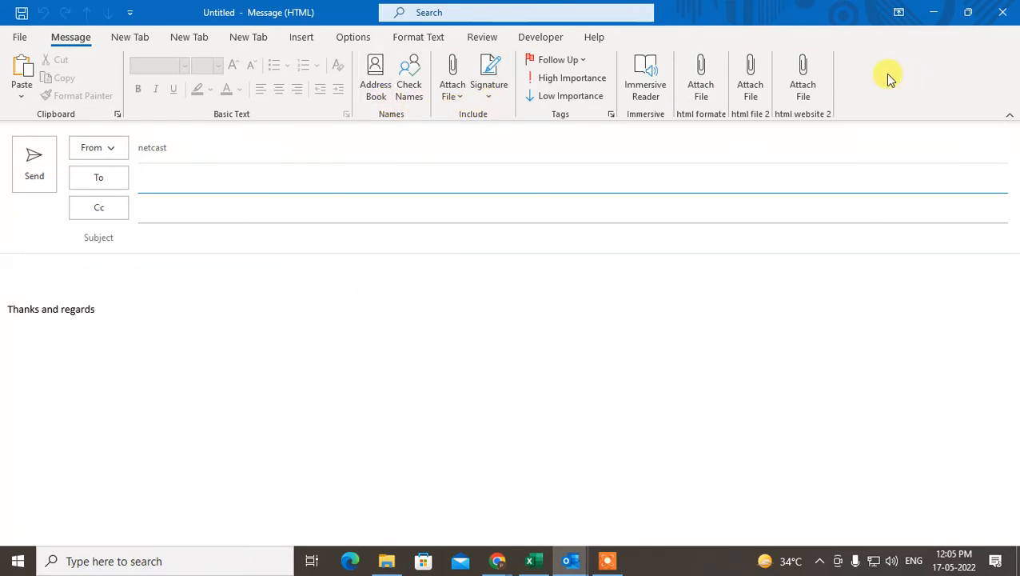
Open the message Properties dialog from the new Message Options button
click(489, 77)
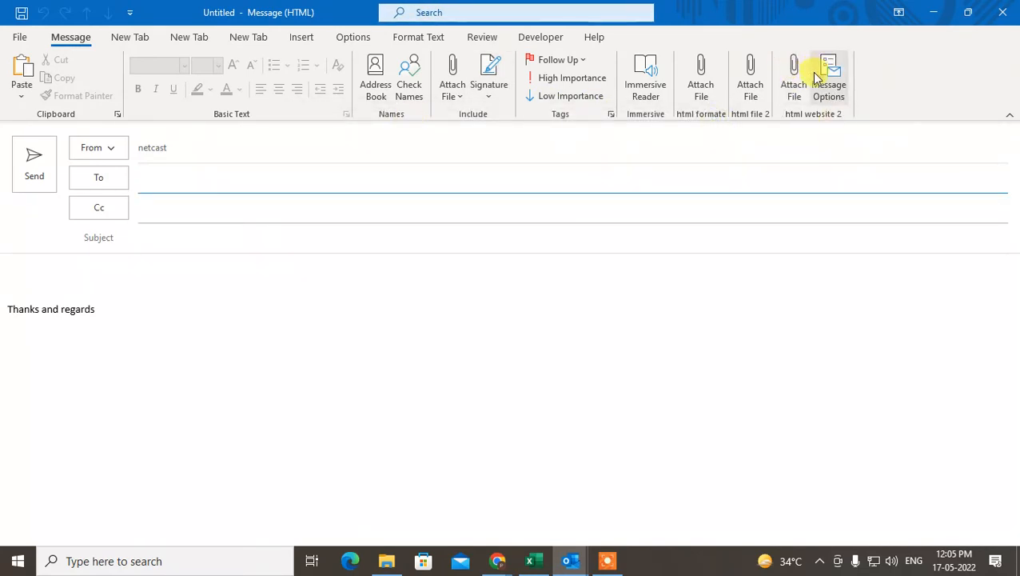
click(828, 80)
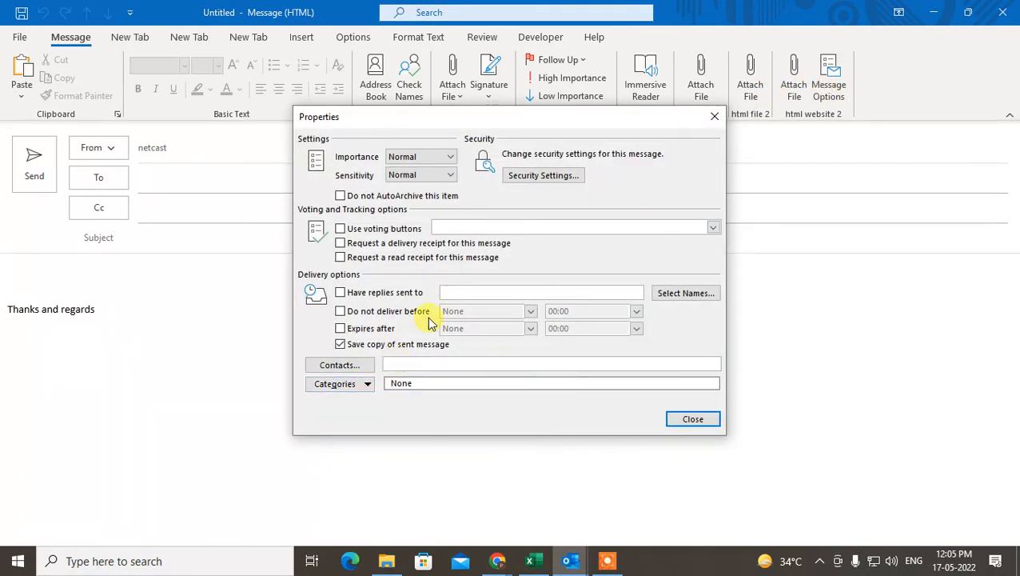
mouse_move(627, 419)
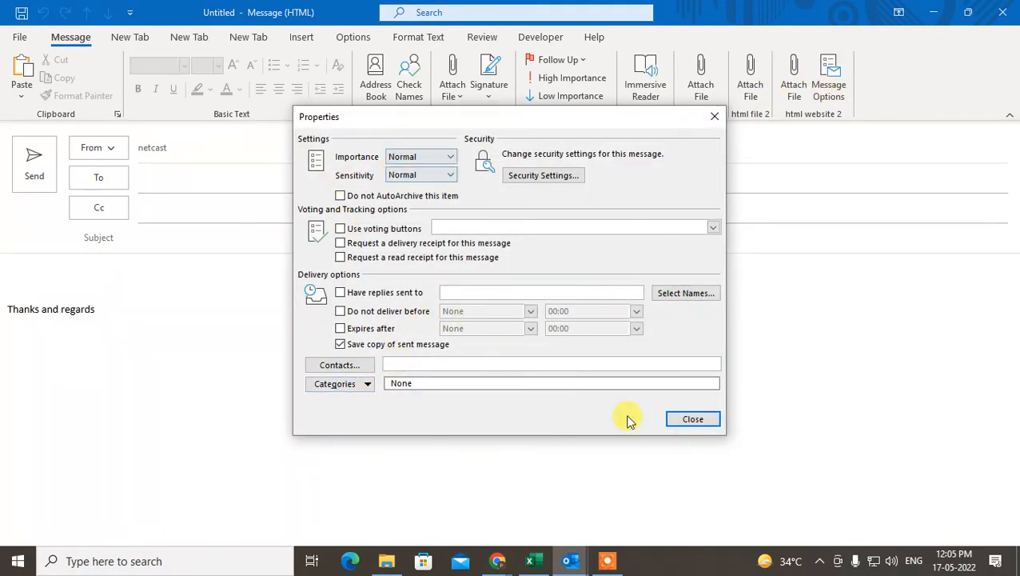
Close the Properties dialog and return to the new email
click(692, 419)
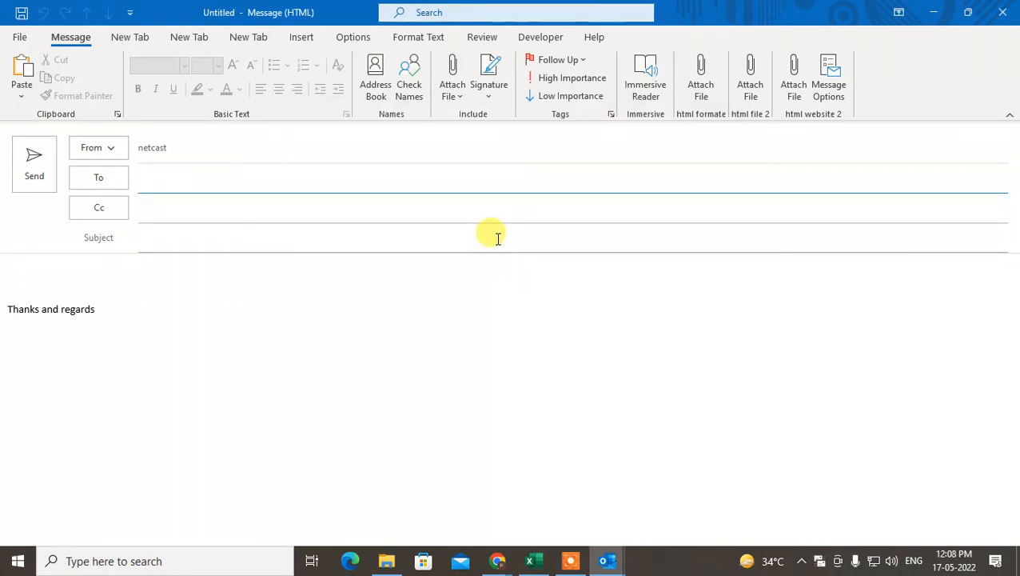
mouse_move(828, 76)
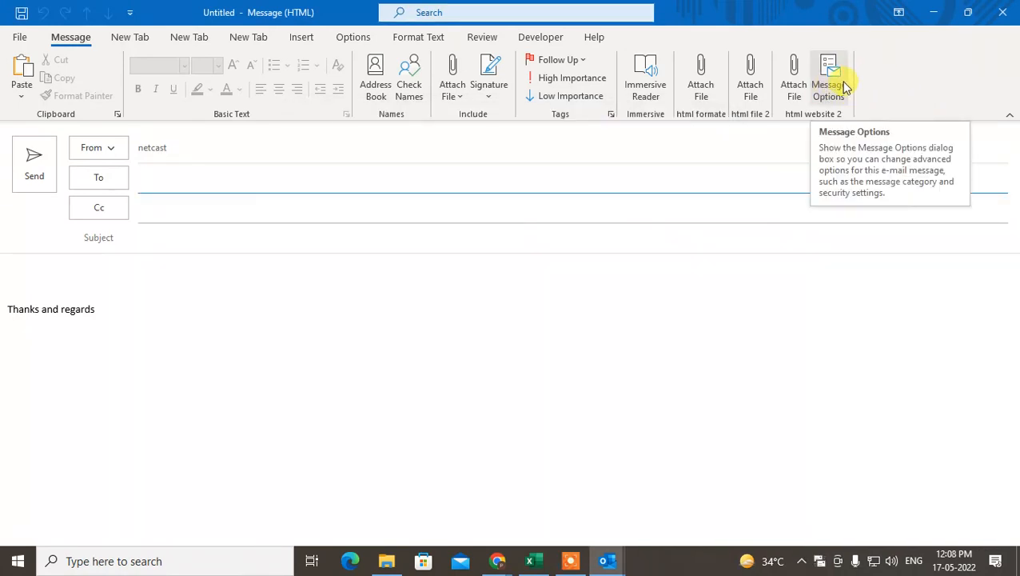
mouse_move(956, 45)
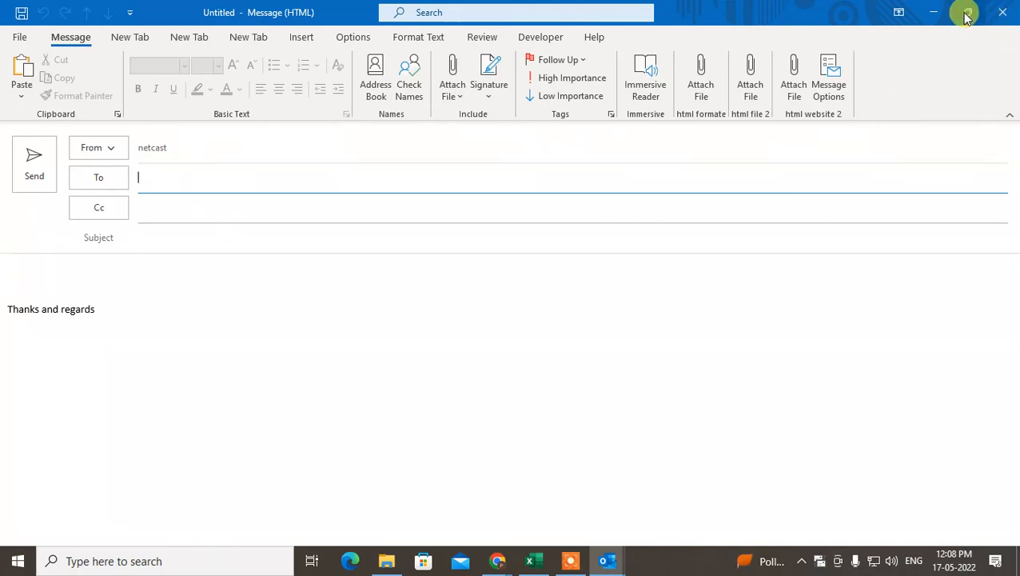
mouse_move(966, 13)
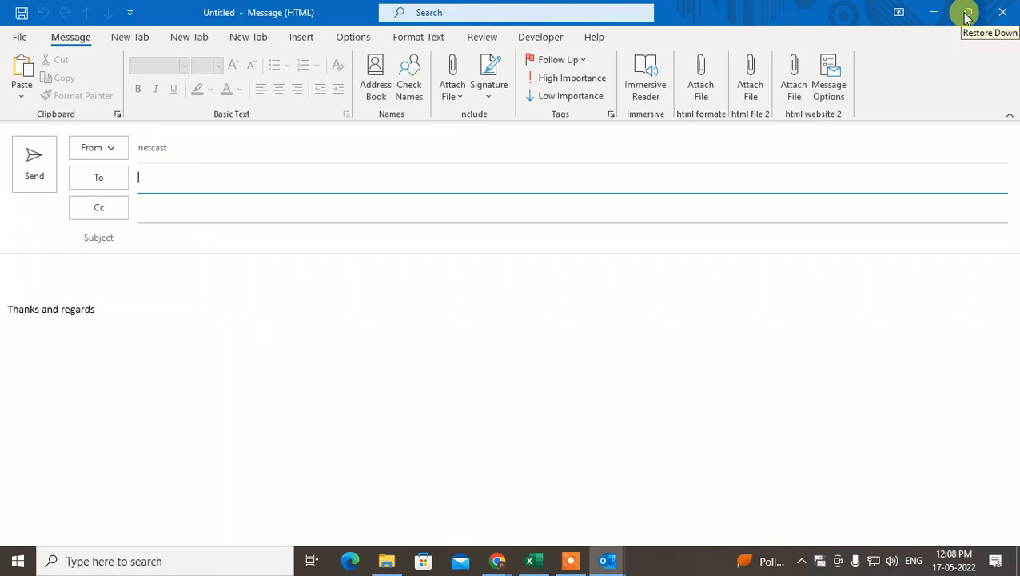